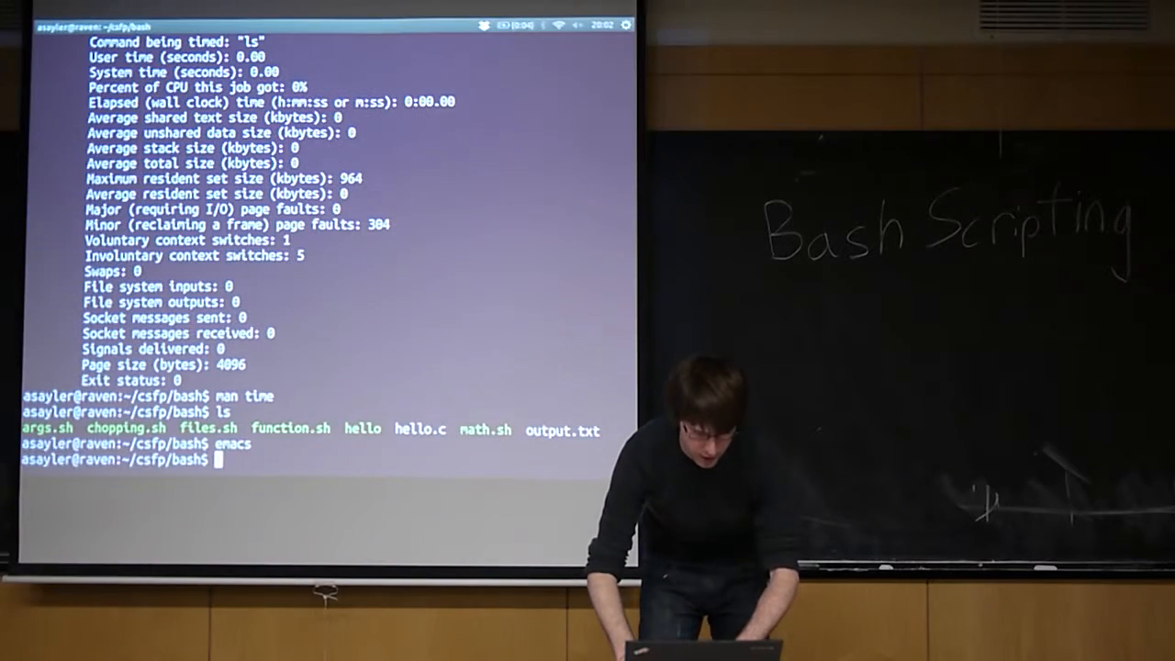
Launch emacs in the background with 'emacs &', becoming job 1 (PID 3306)
text(emacs &)
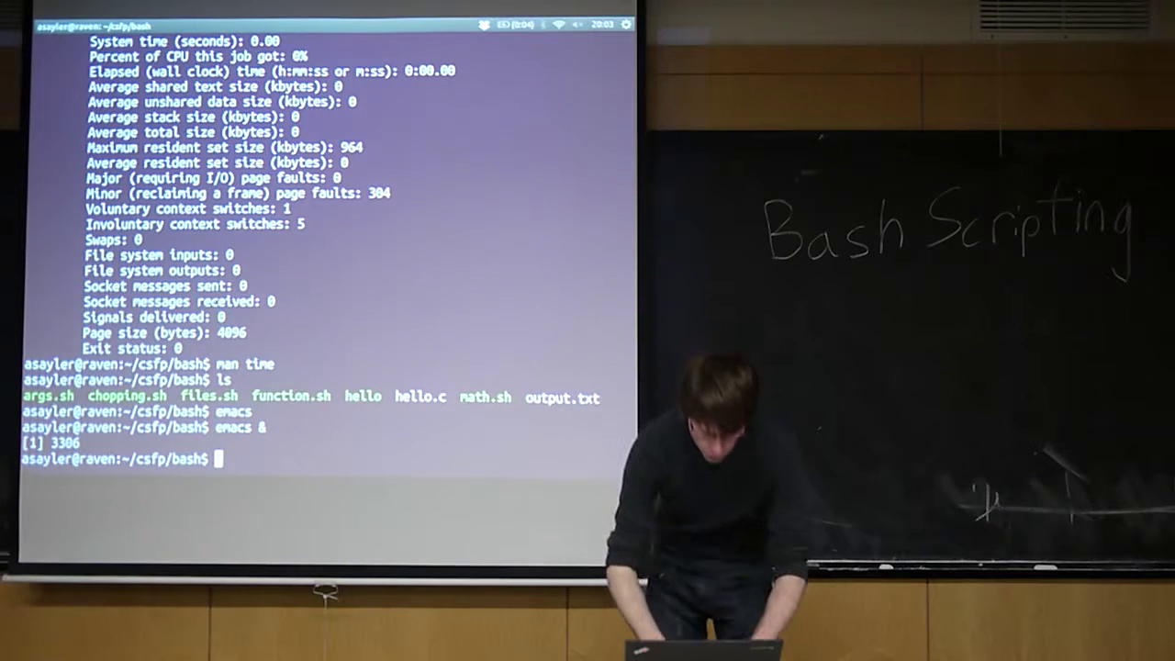
List jobs showing emacs stopped and ps showing process 3306
text(jobs)
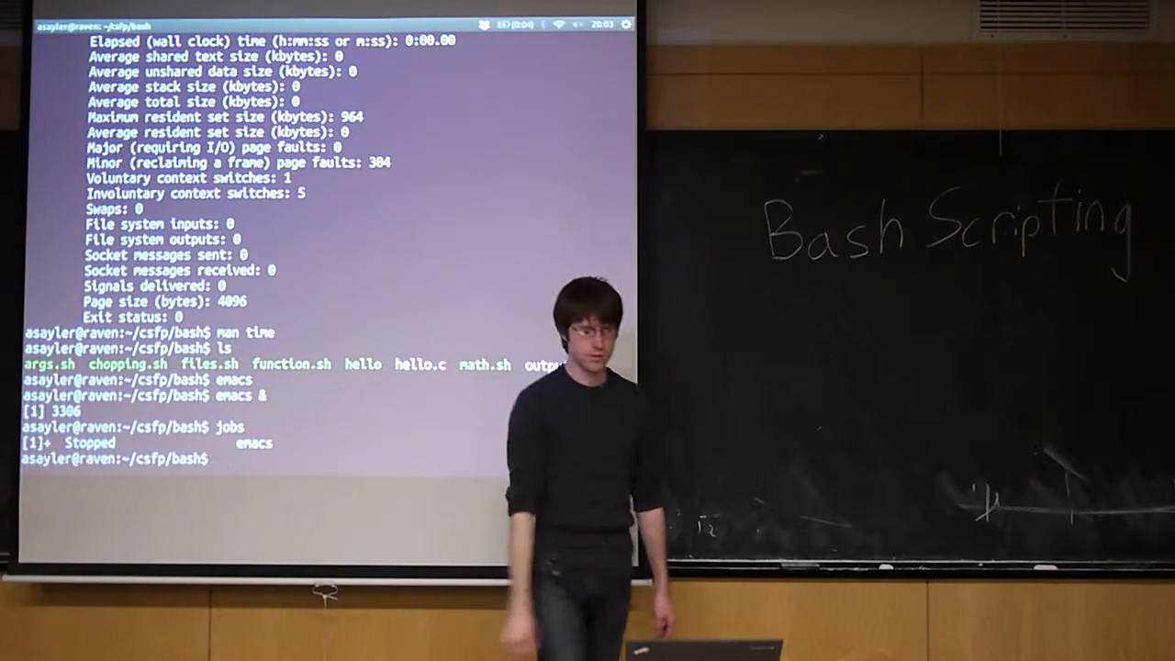
text(p)
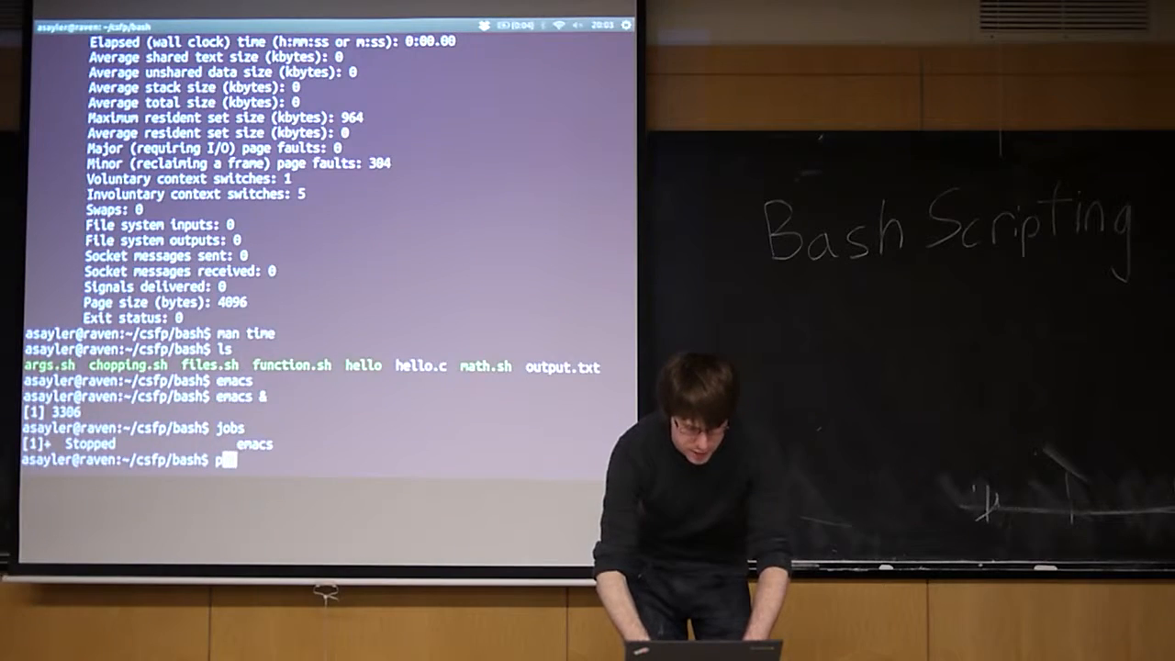
key(Return)
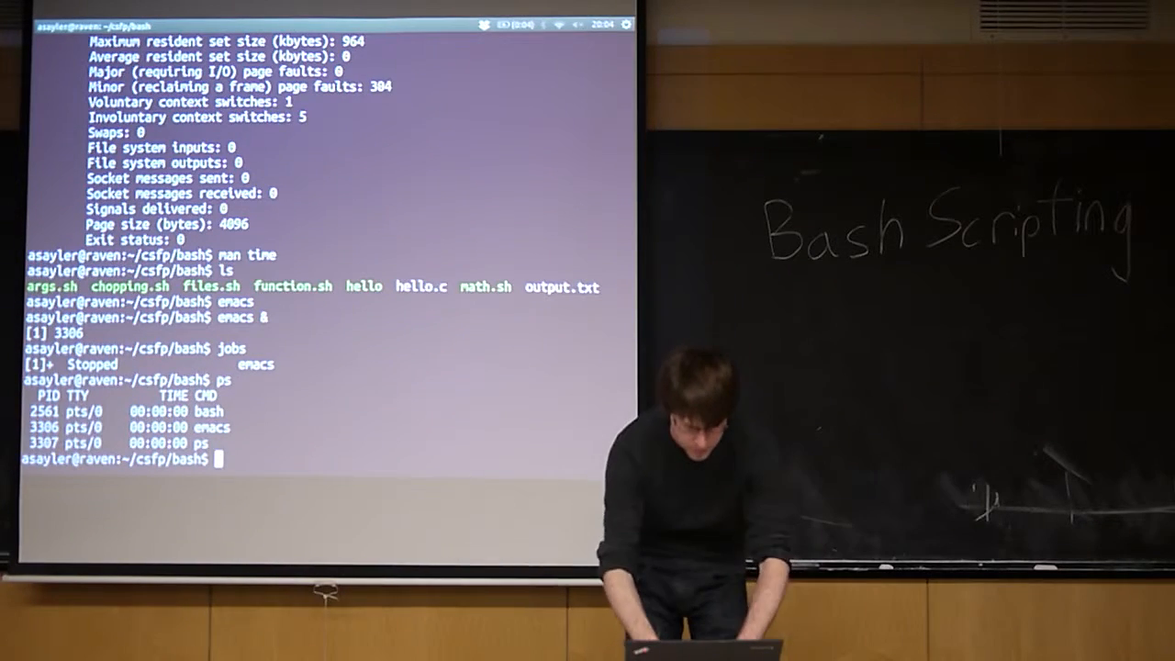
Bring job 1 (emacs) to the foreground with 'fg 1'
text(fg)
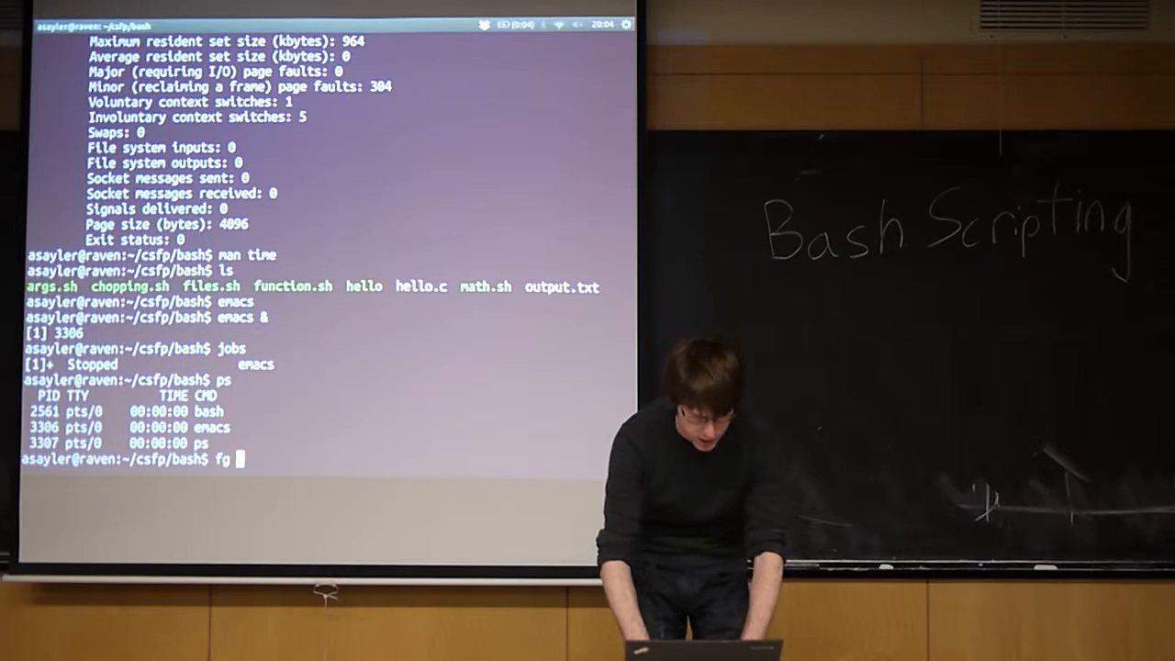
text(1)
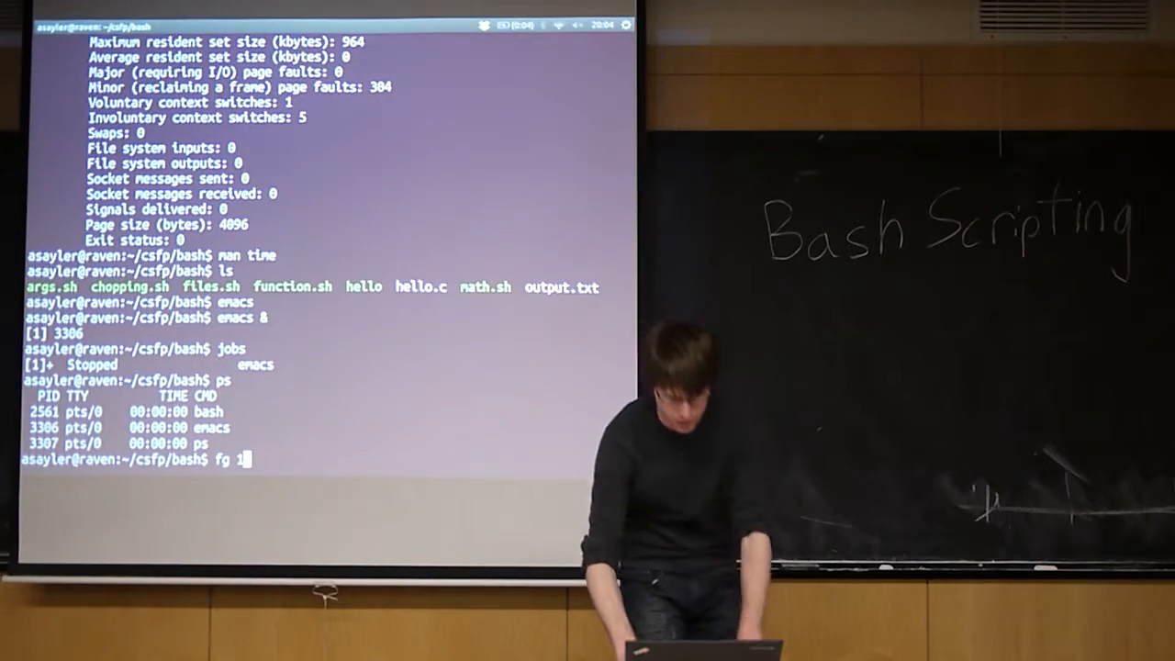
key(Return)
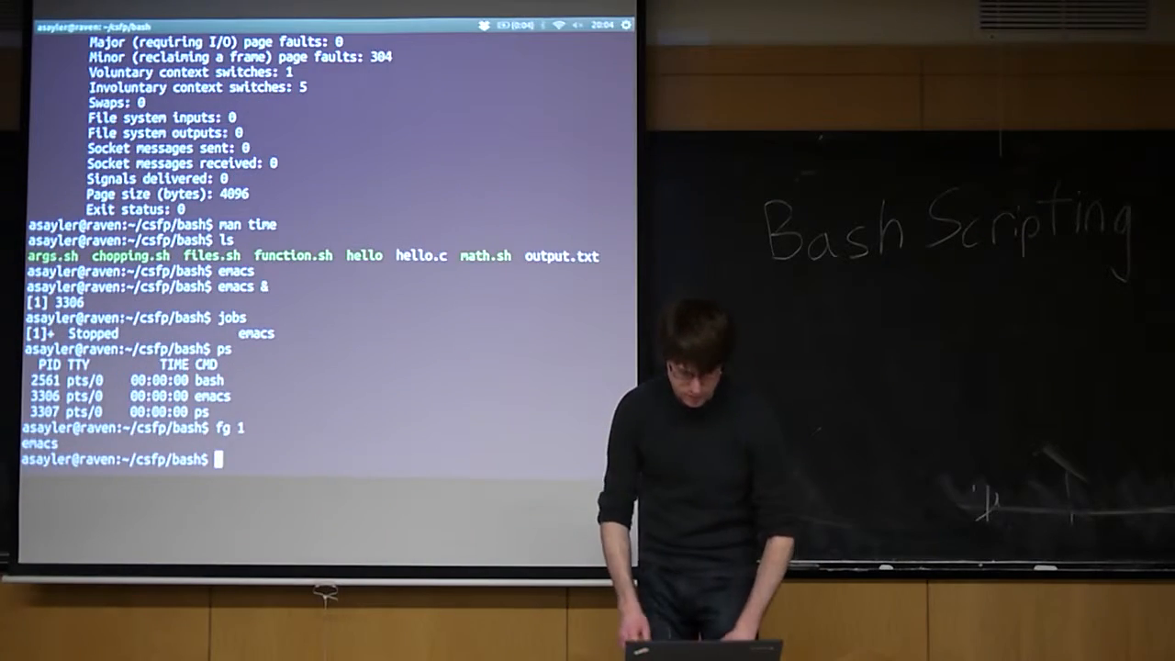
Relaunch emacs, suspend it, and confirm via jobs and ps it is stopped as process 3308
text(jobs)
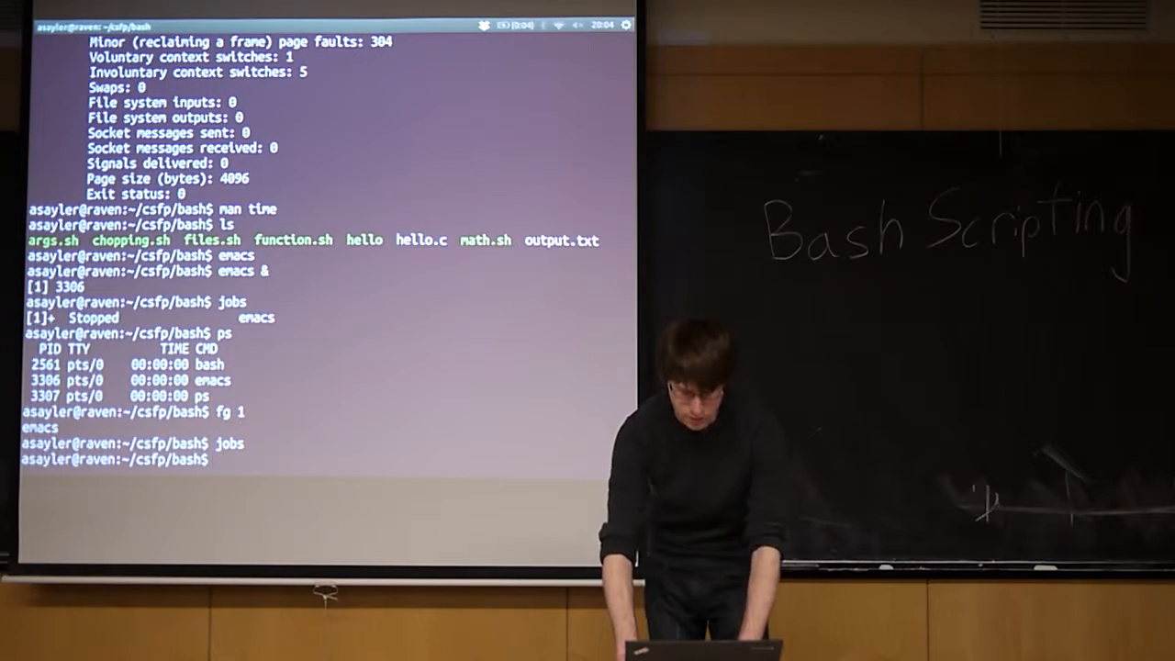
text(jobs)
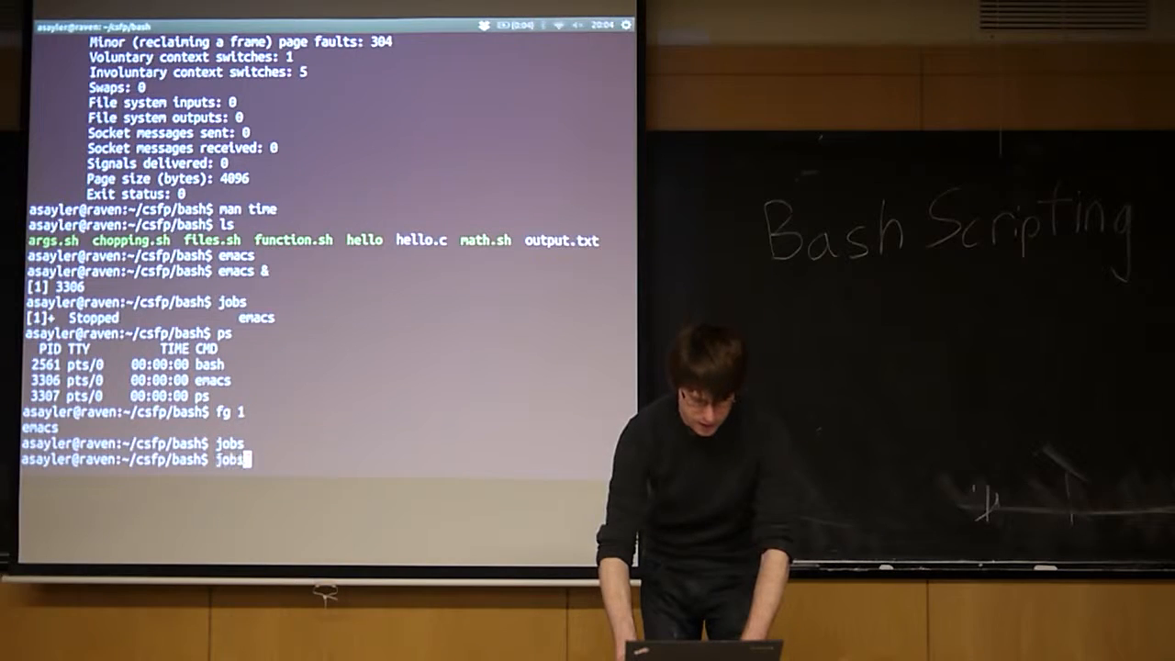
text(emacs)
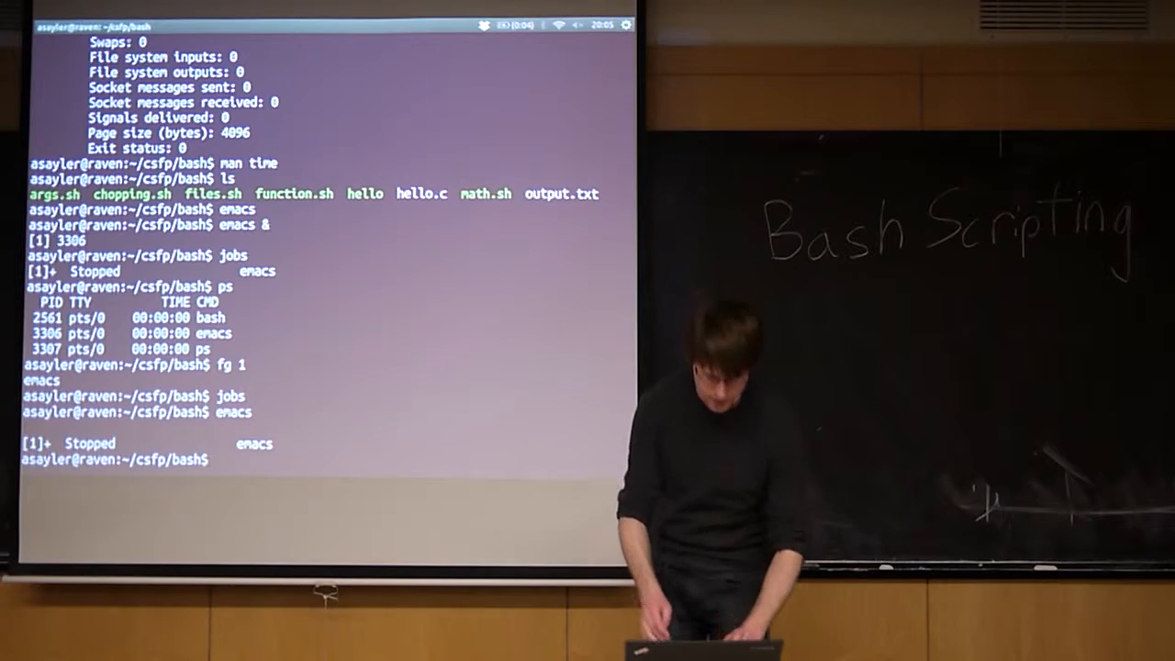
text(jo)
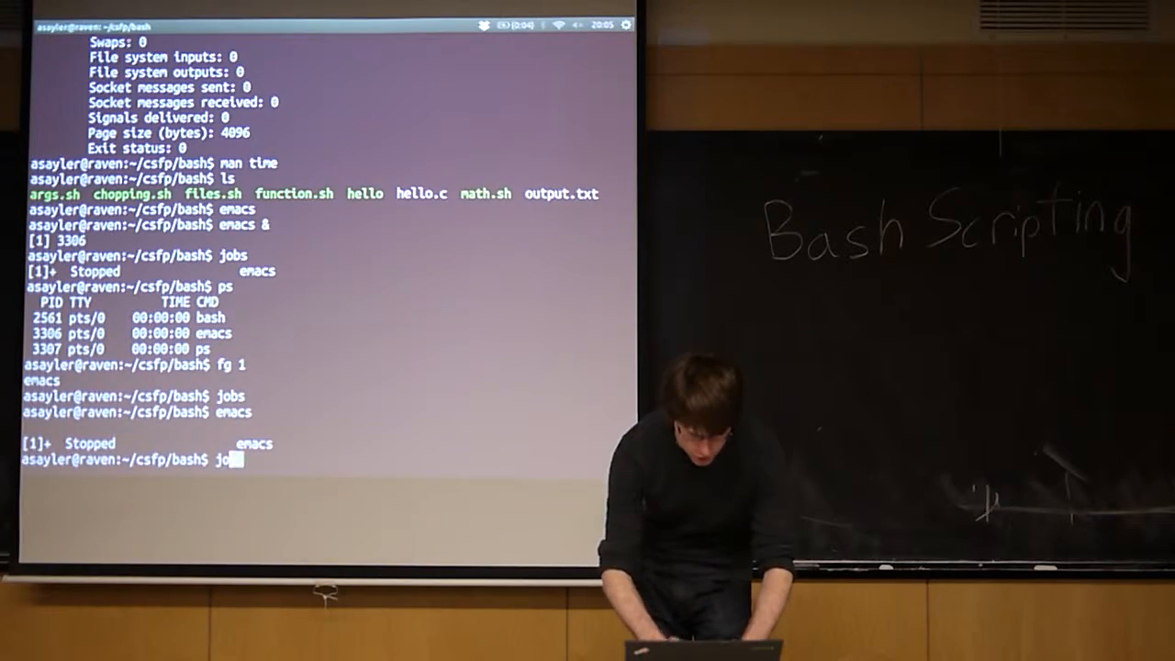
key(Return)
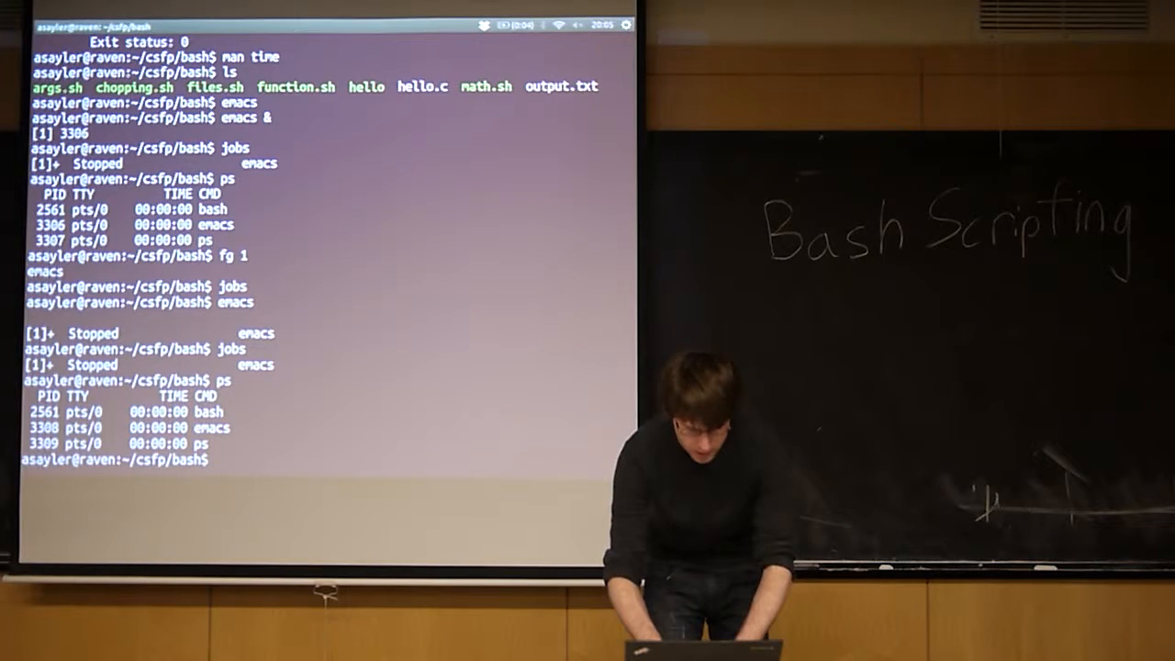
Resume the emacs job by name with 'fg "%emacs"'; it stops again
text(fg)
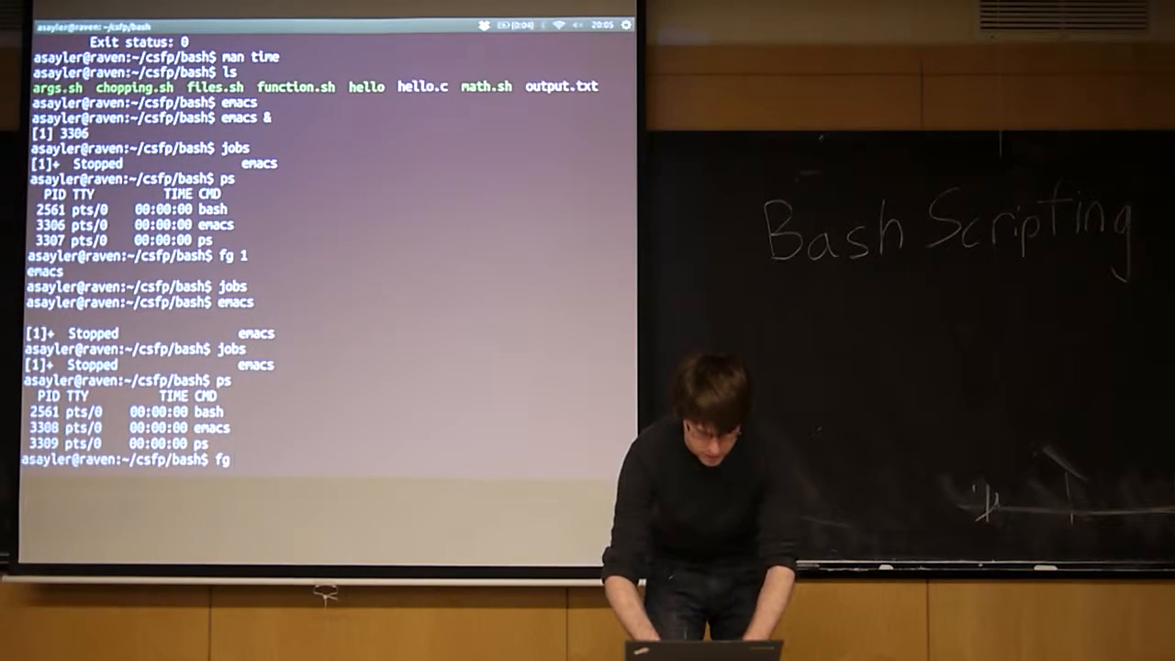
key(Return)
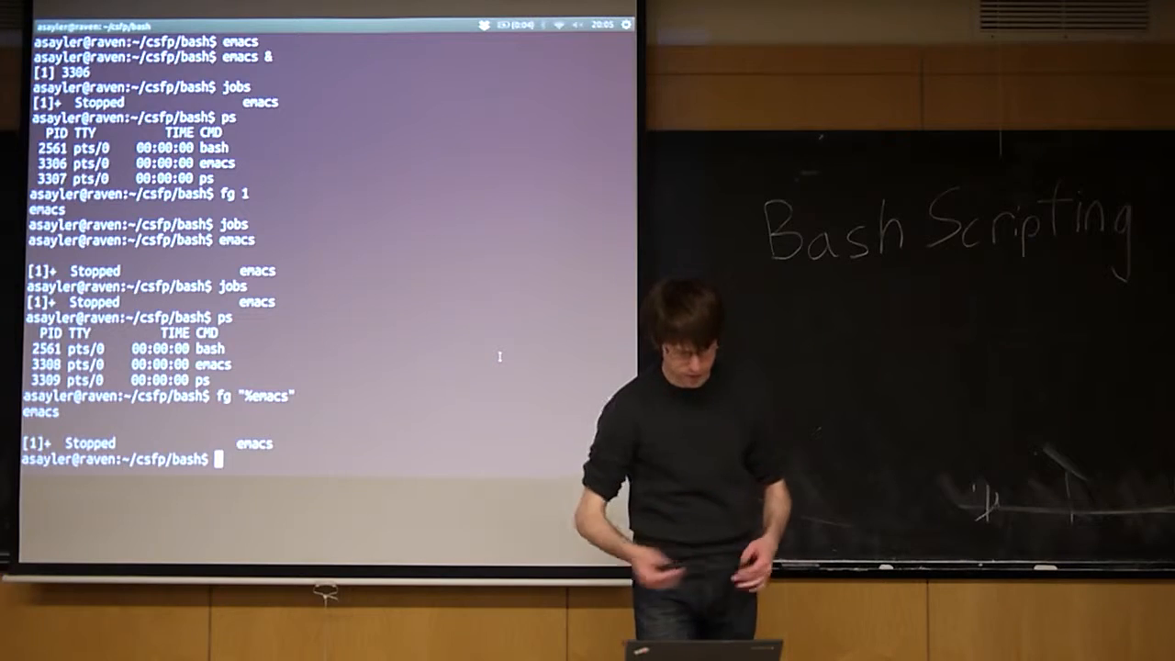
Attempt a 'while 1; echo "Hi"; end' loop, which bash rejects with an unexpected end of file error
text(wa)
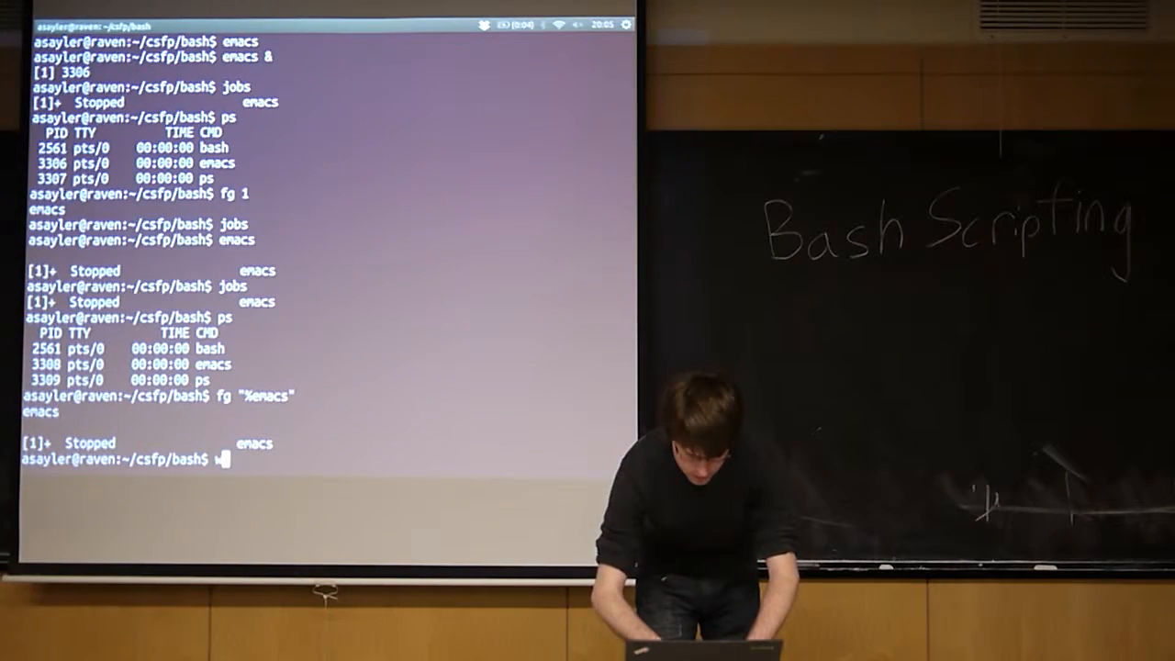
text(hile 1)
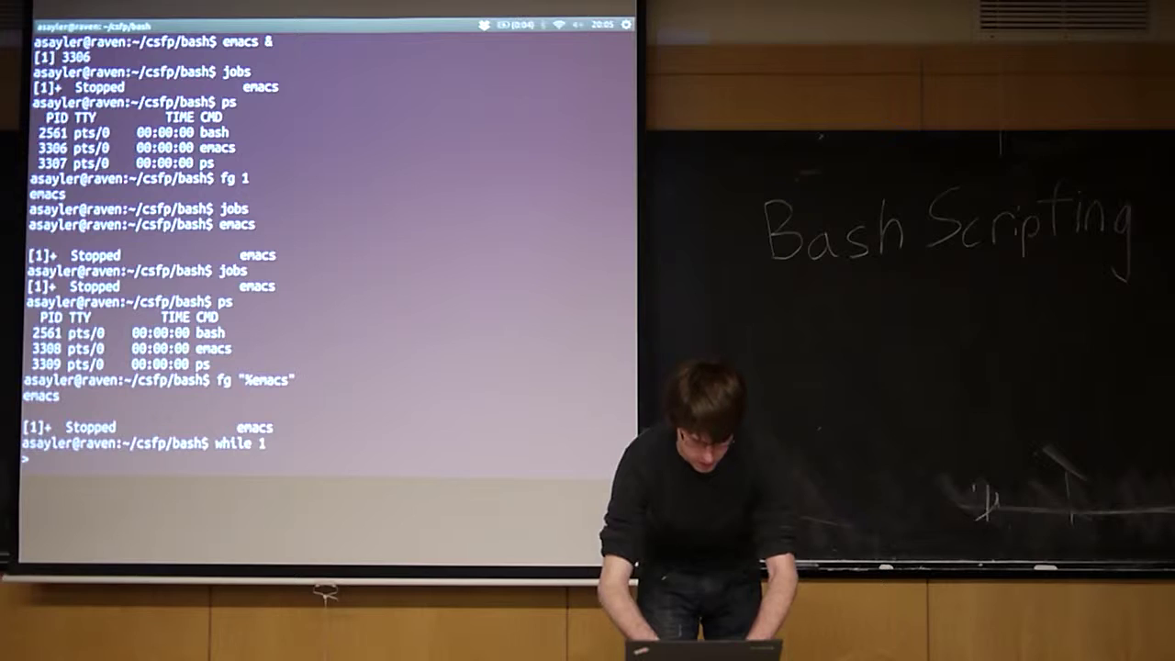
text(echo "HI)
text(end)
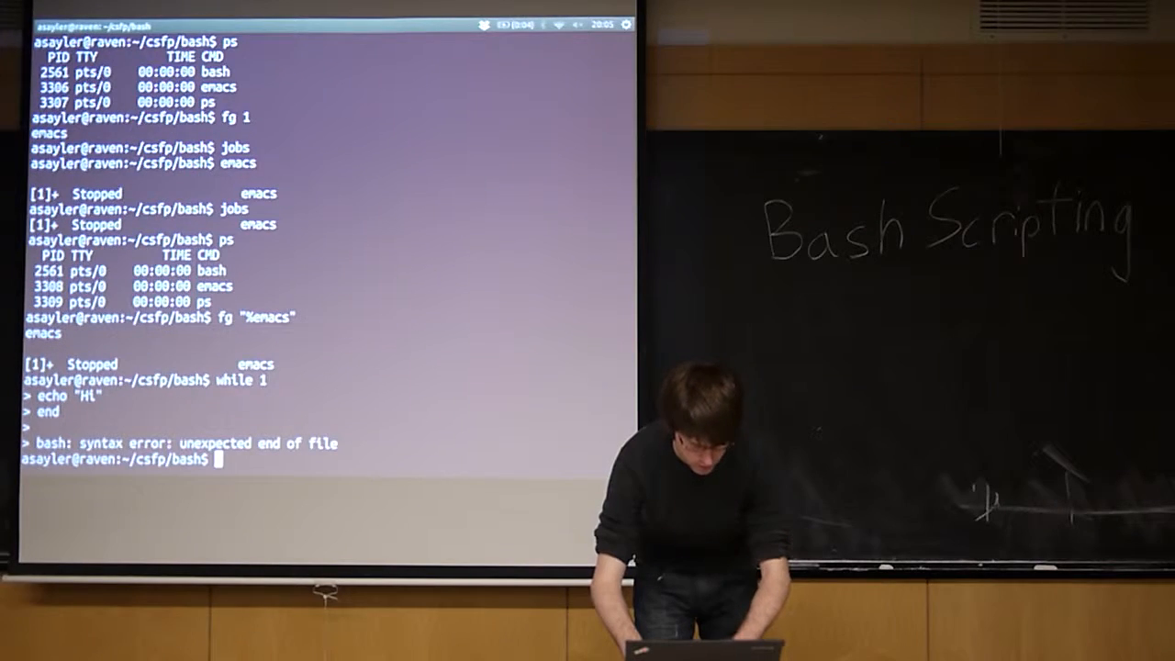
text(while 1; echo "Hi"; end;)
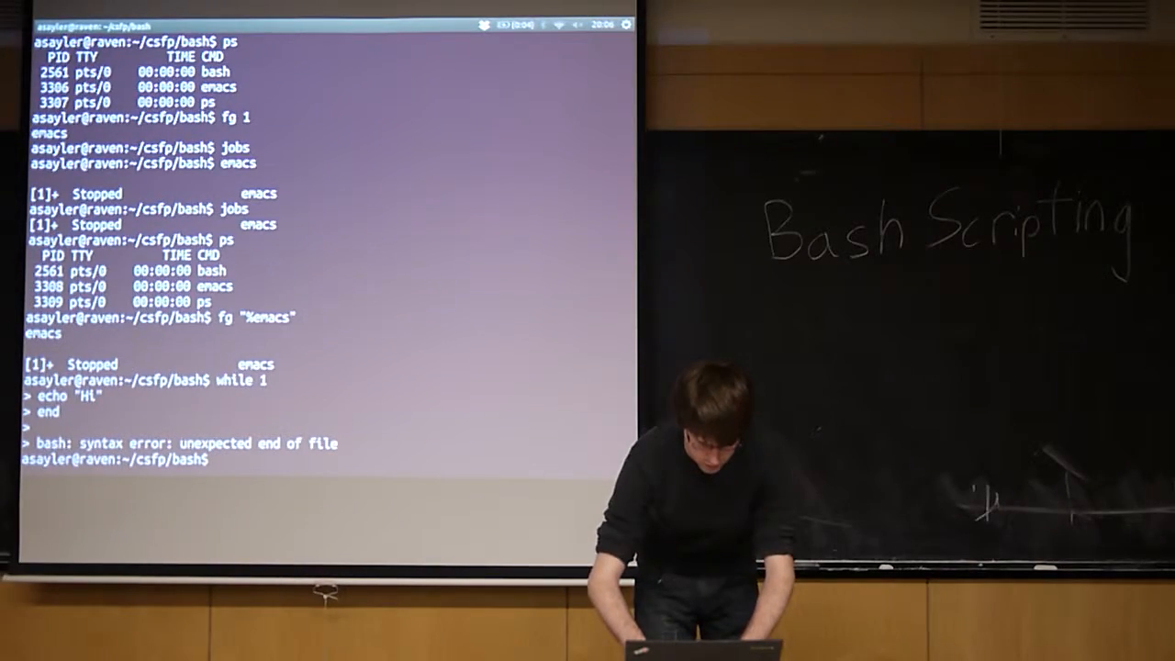
Start a second emacs as job 2, list both jobs, and resume job 1 in the background with 'bg 1'
text(emacs)
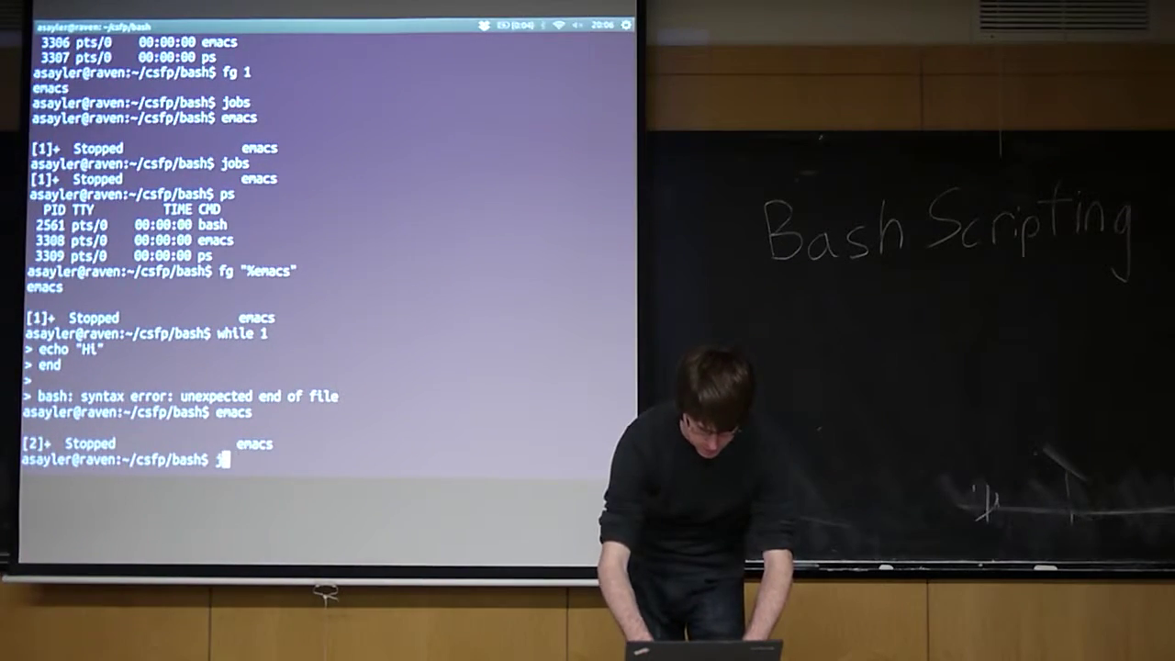
text(jobs)
text(bg)
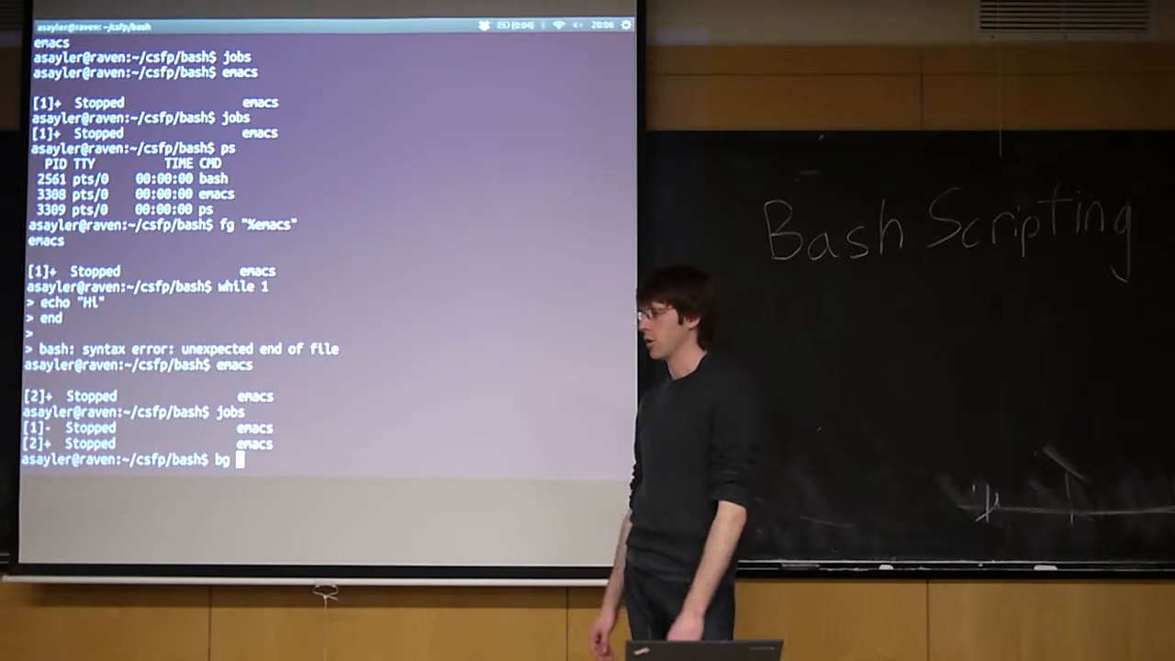
text(1)
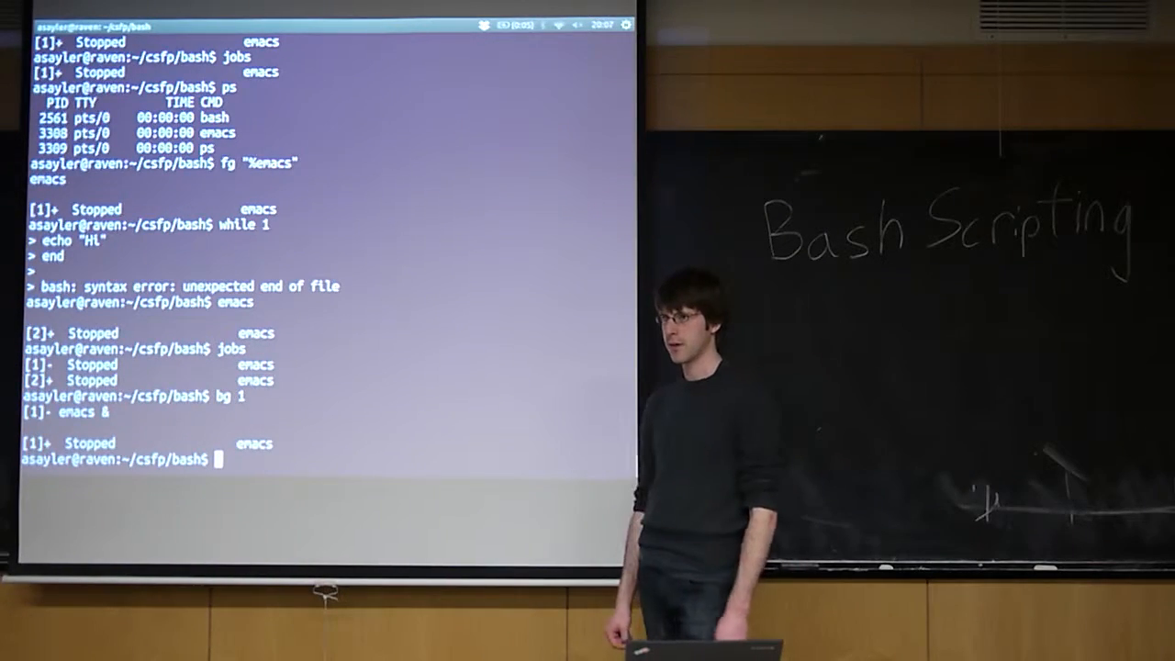
List the directory, then close both emacs jobs by foregrounding them with fg 1 and fg 2
text(ls)
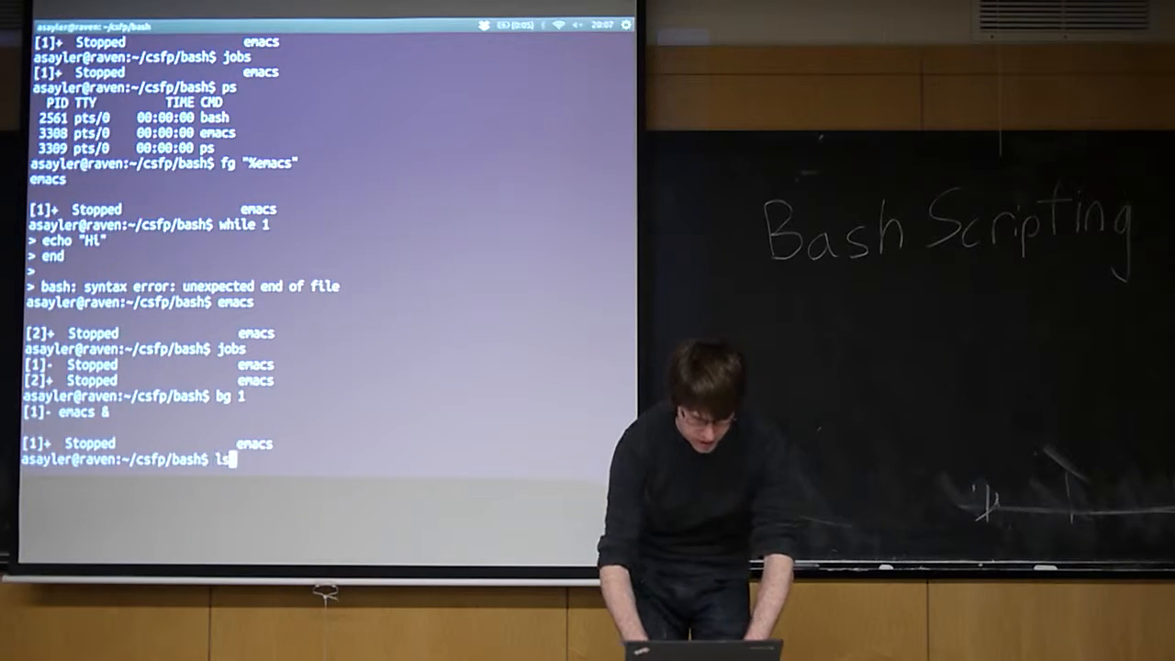
key(Return)
text(fg)
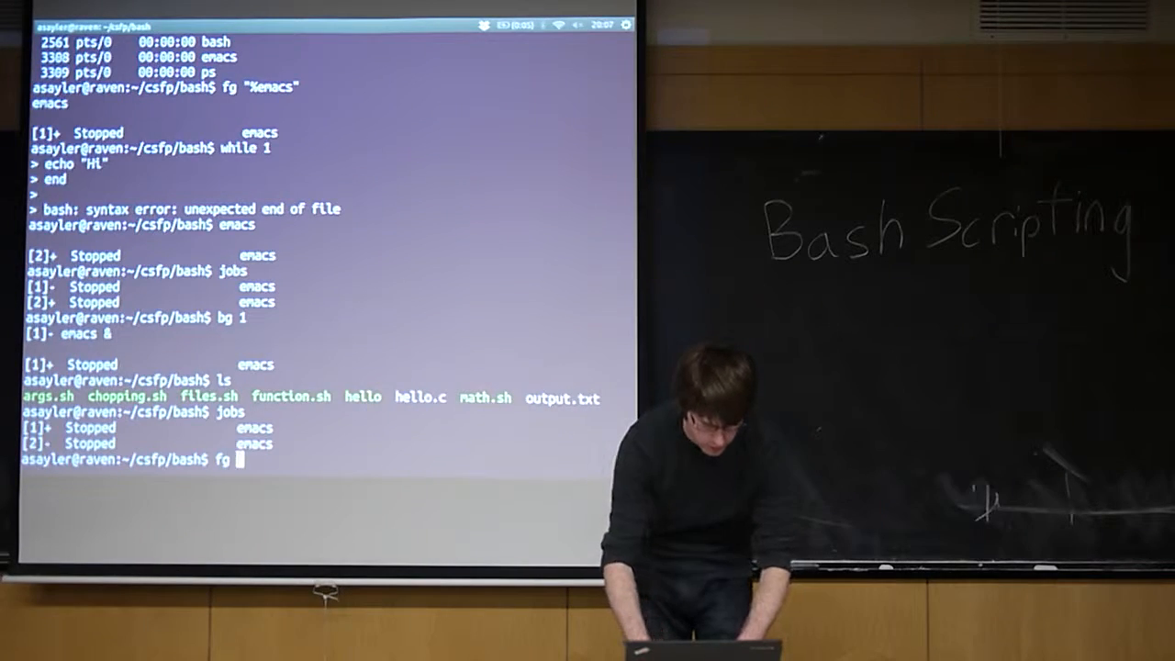
text( 1)
key(Return)
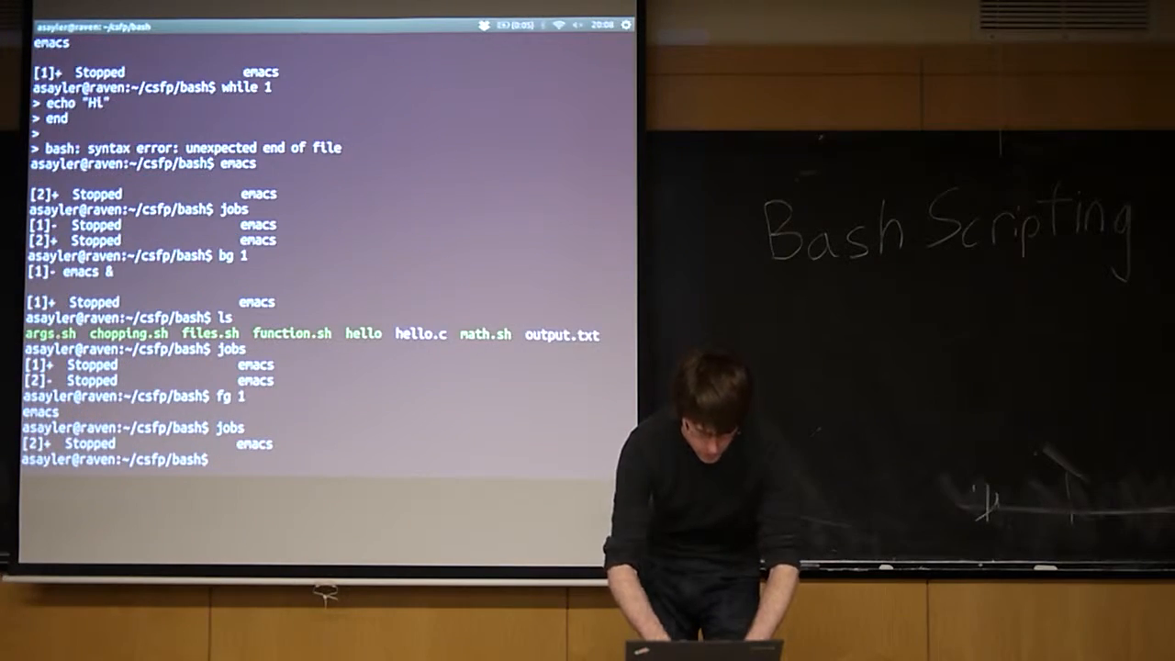
text(fg 2)
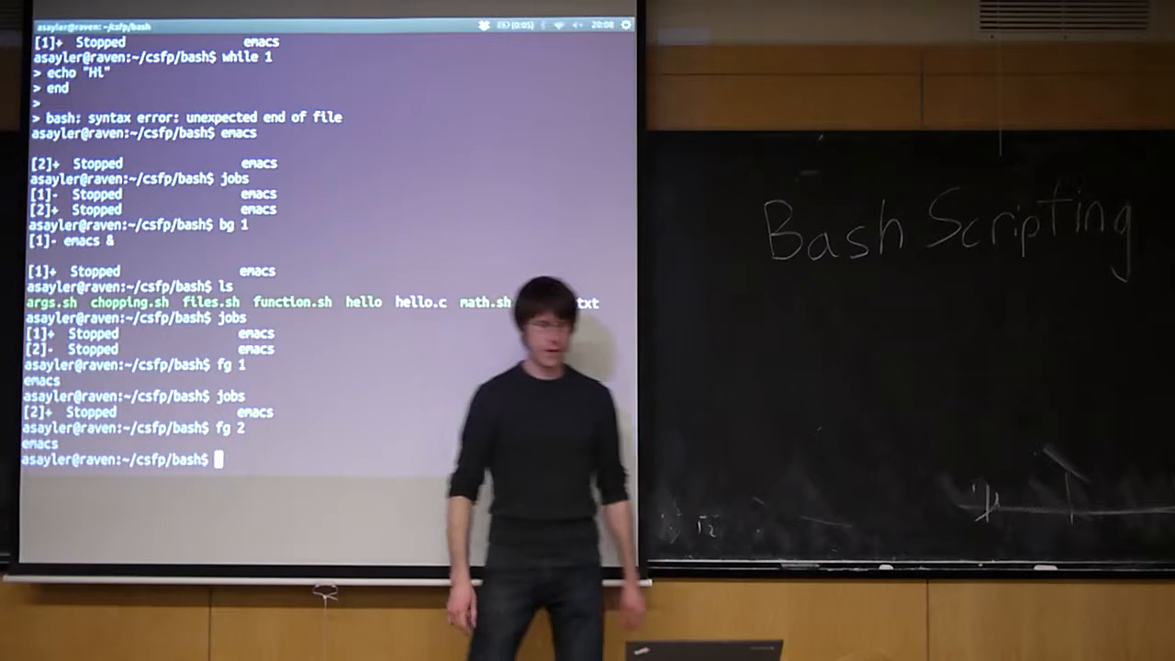
Launch two new background emacs jobs (3328, 3329) and list them as stopped
text(emacs &)
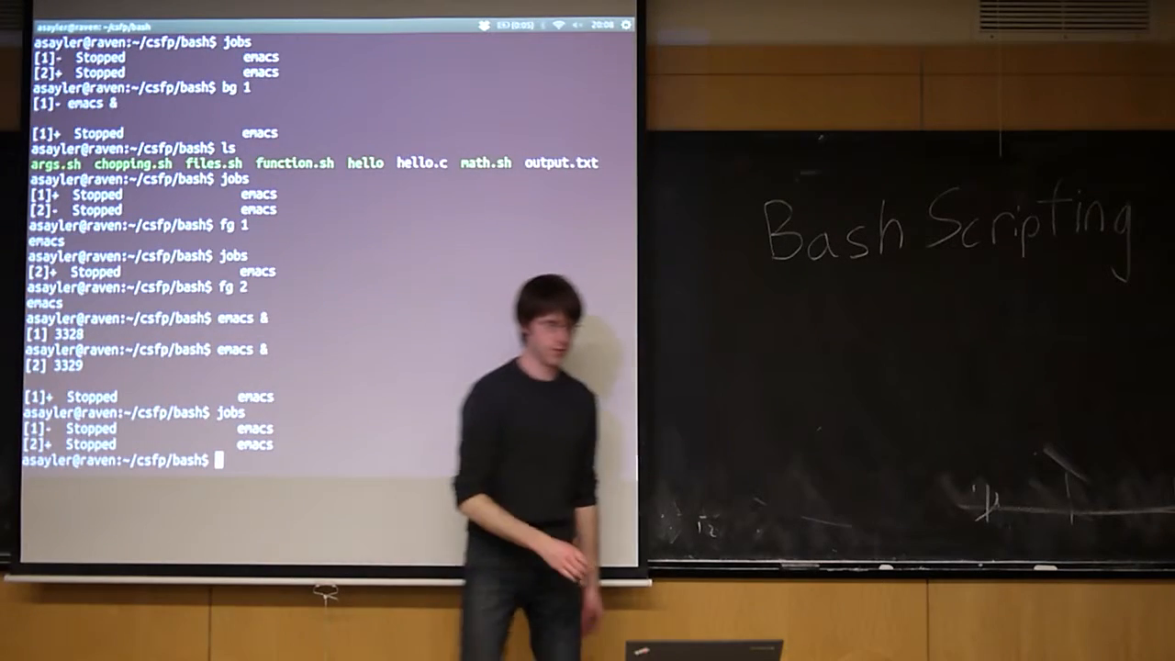
Add a third background emacs (3330), resume it with plain fg, suspend it, and list three stopped jobs
text(emacs &)
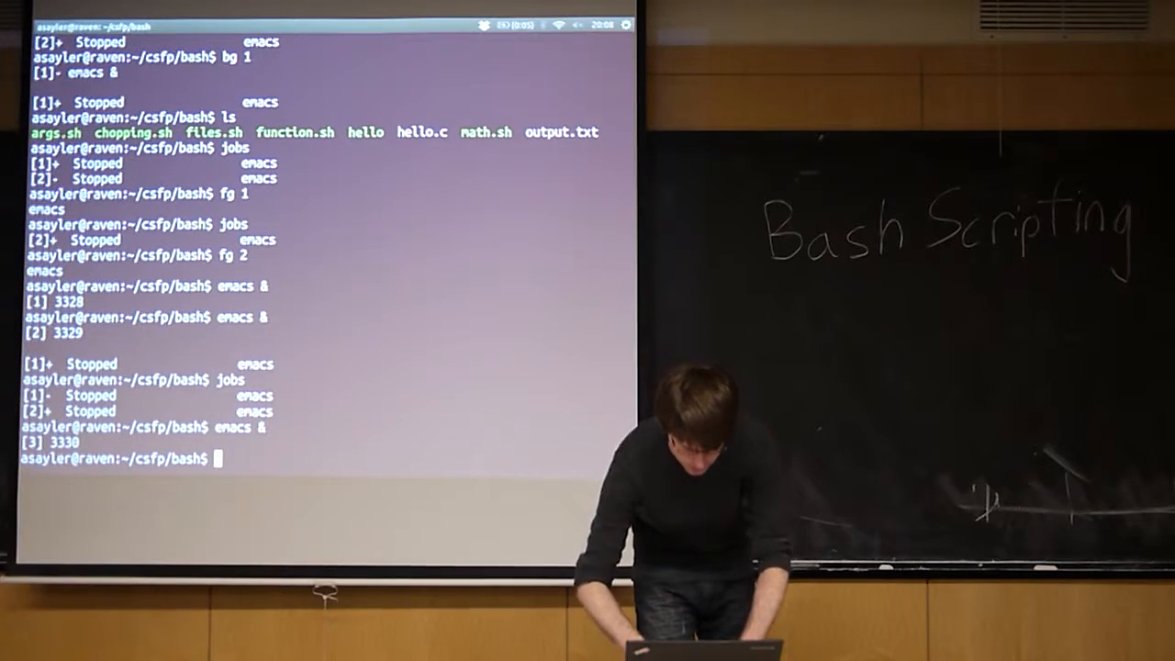
text(jobs)
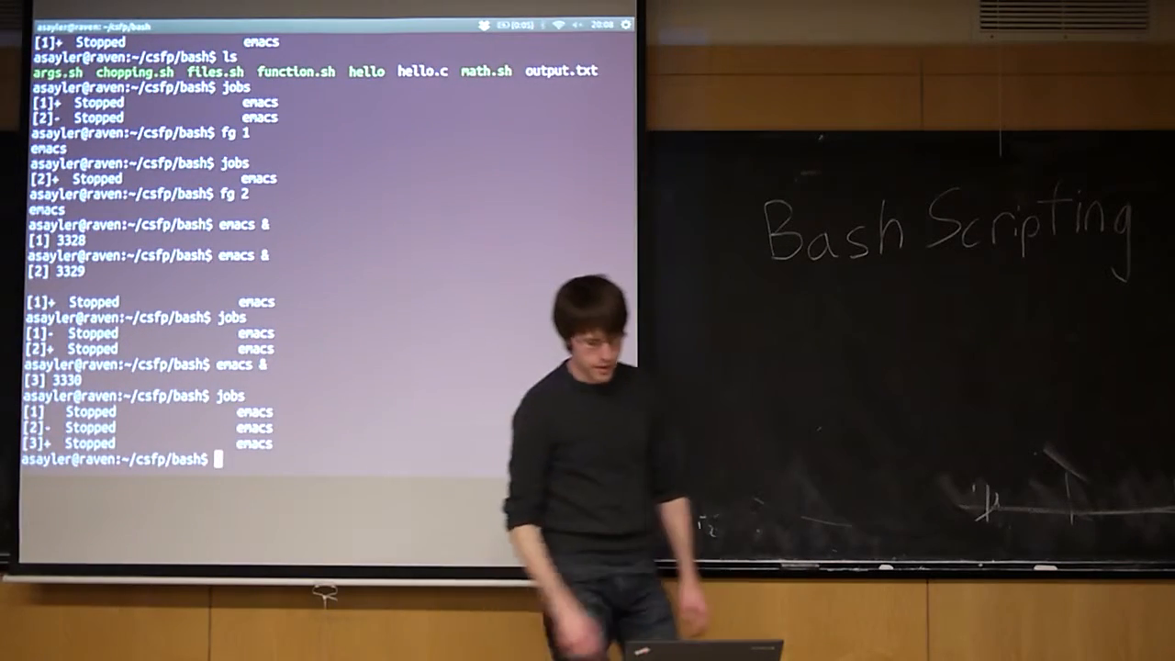
text(fg)
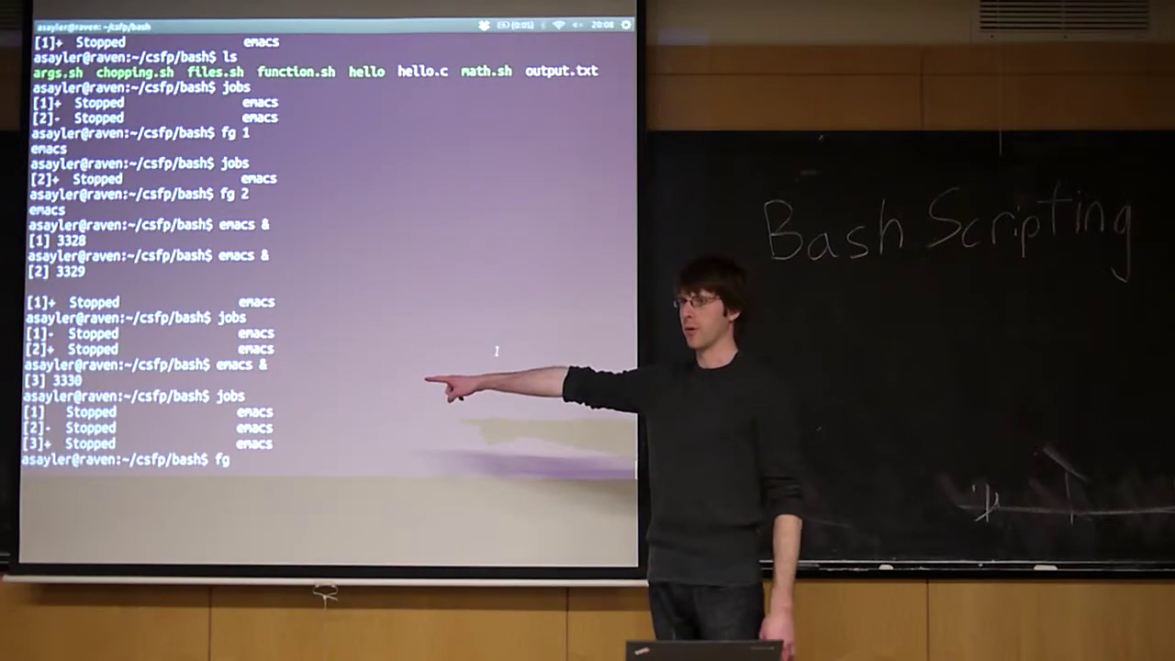
key(Return)
text(jobs)
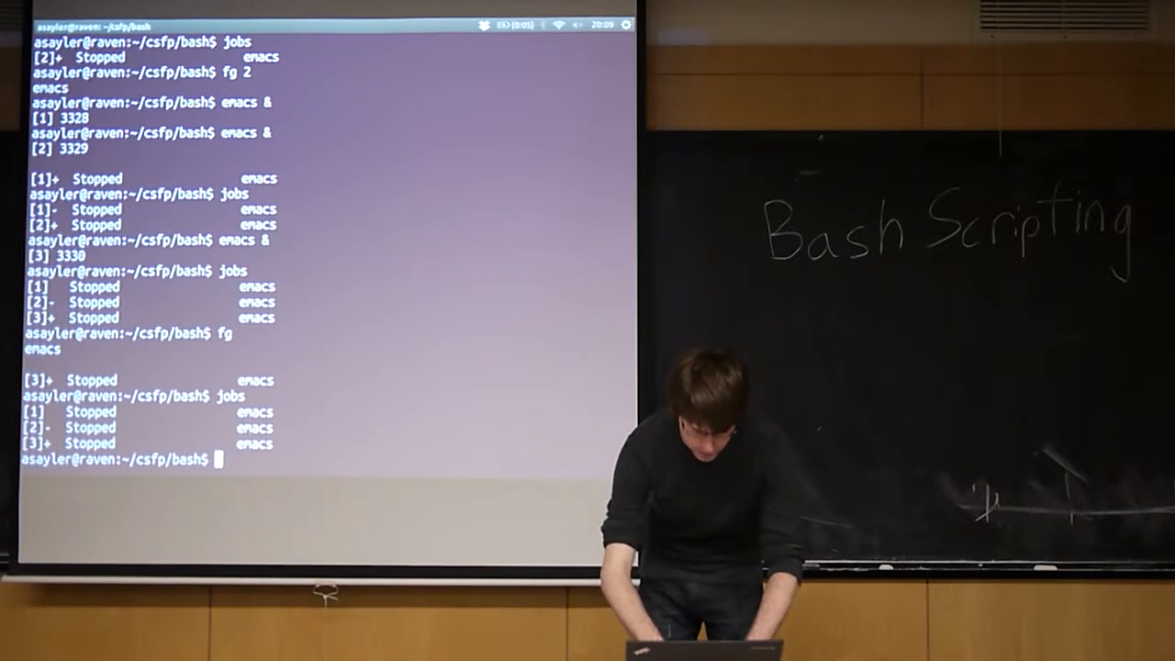
text(fg)
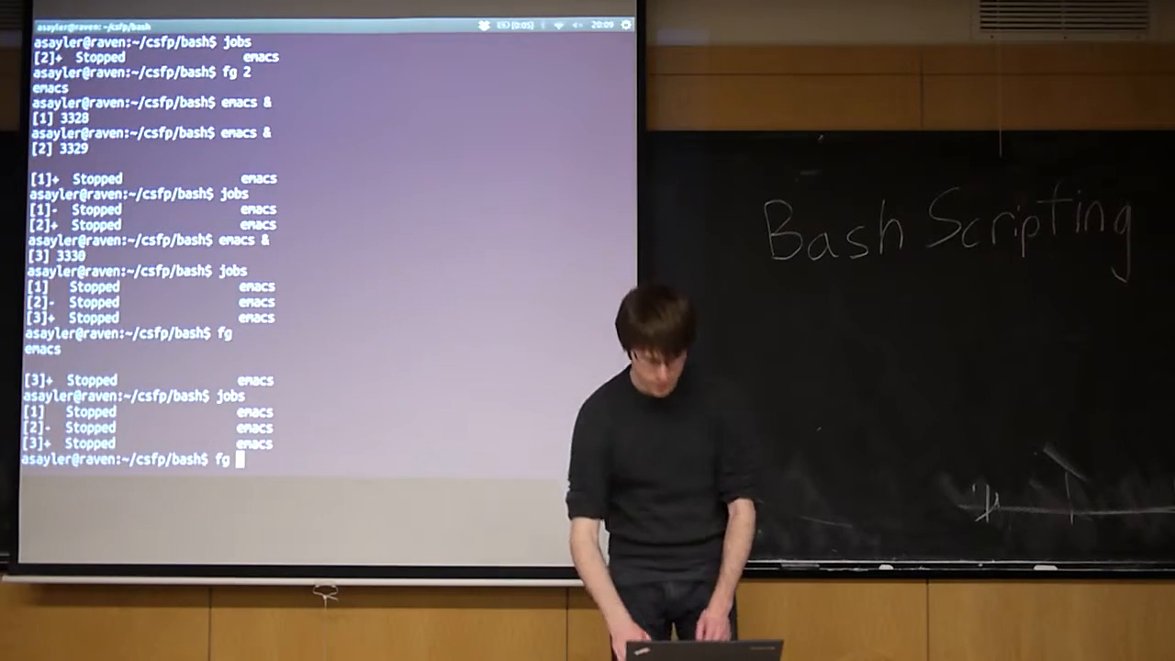
Try 'kill $1' and 'kill &1', which fail with usage errors, then list the directory with ls
text(kill %)
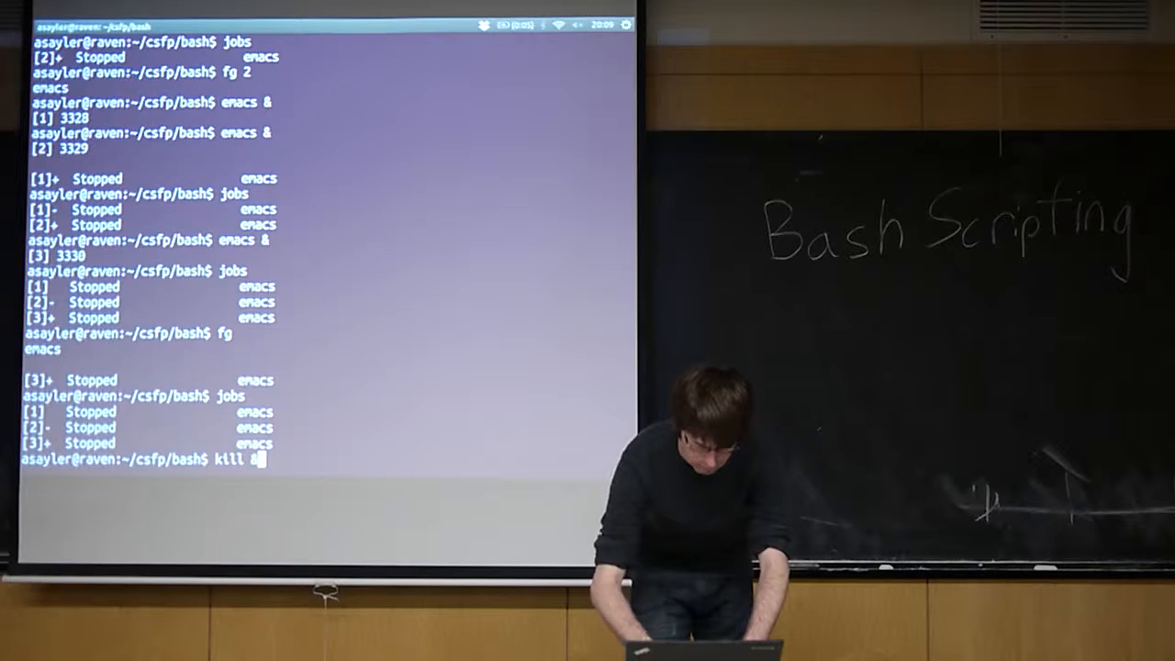
text(s)
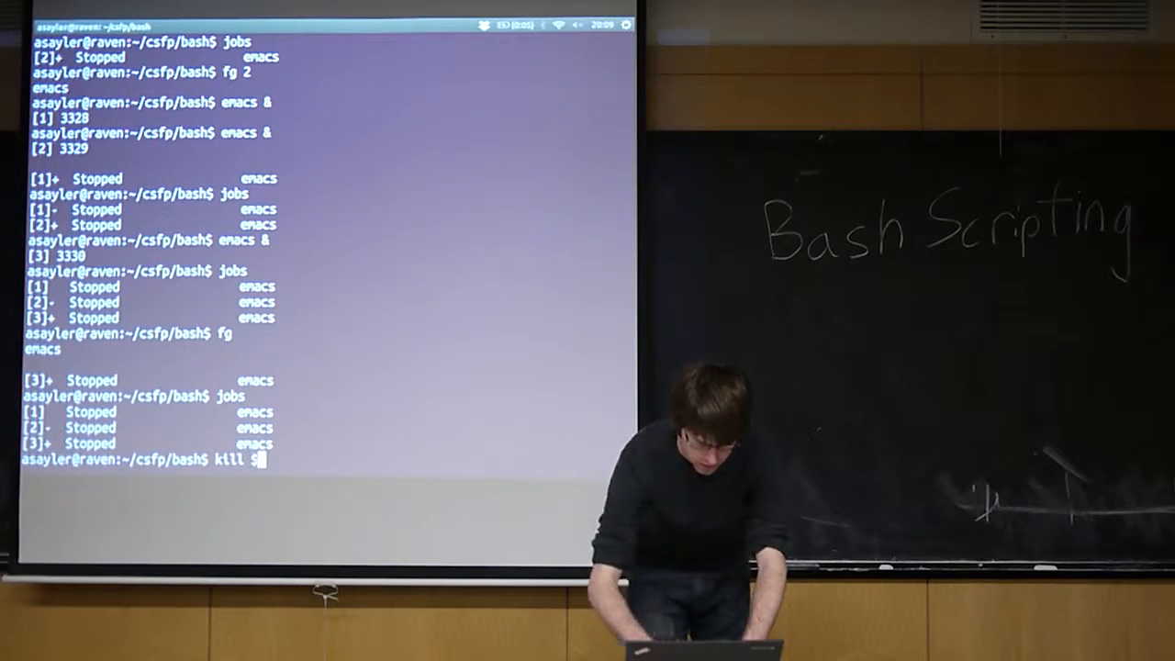
text($1)
text(kill &1)
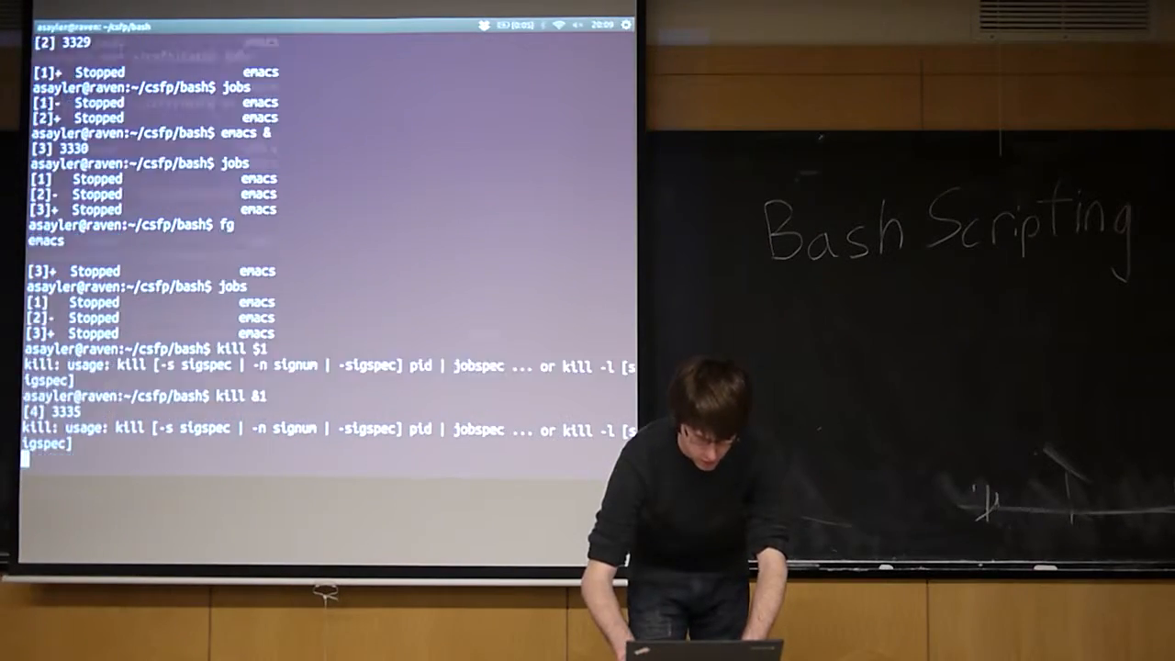
key(Return)
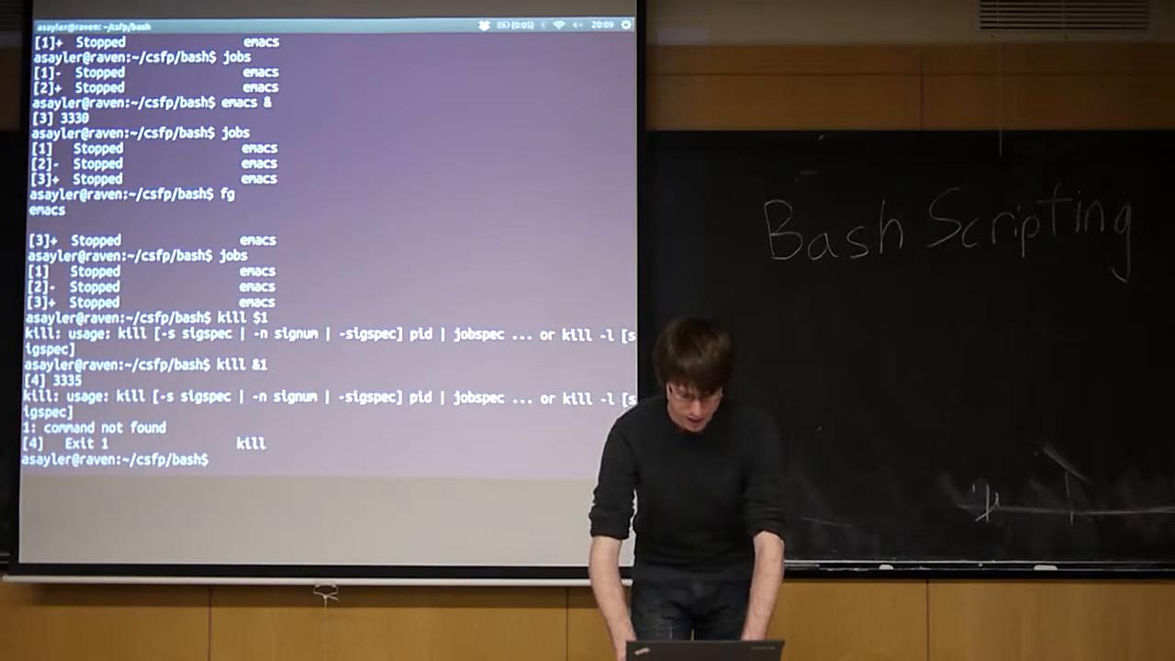
text(ls)
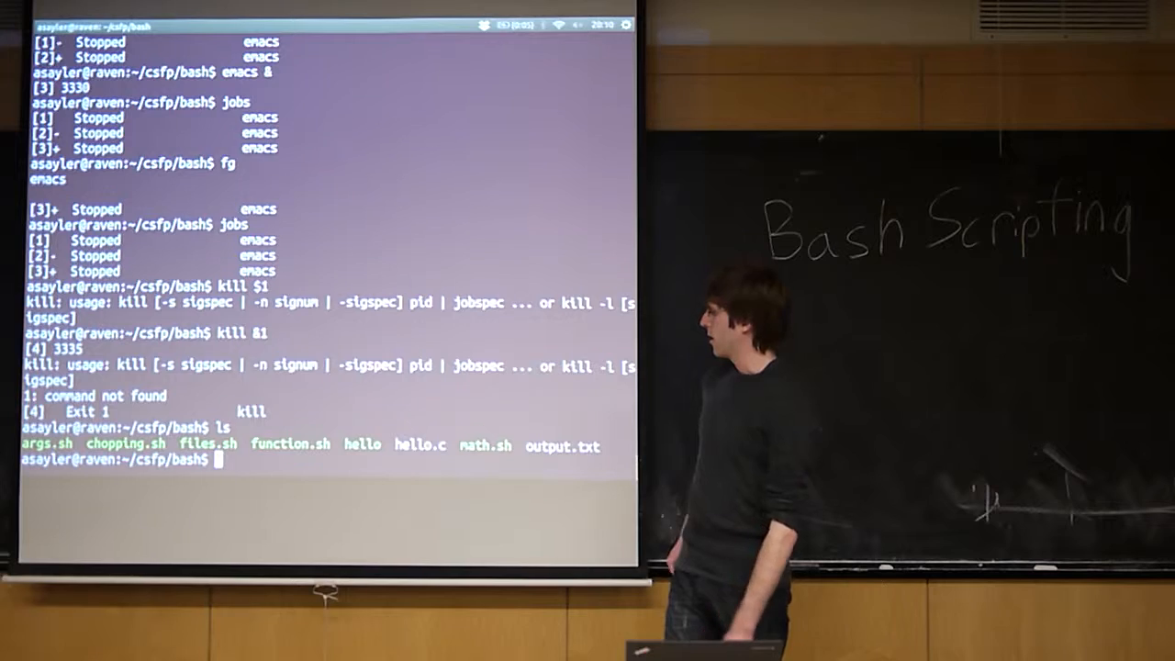
List the three stopped jobs and run 'ps -a' to get emacs PIDs 3328, 3329, 3330
text(kl)
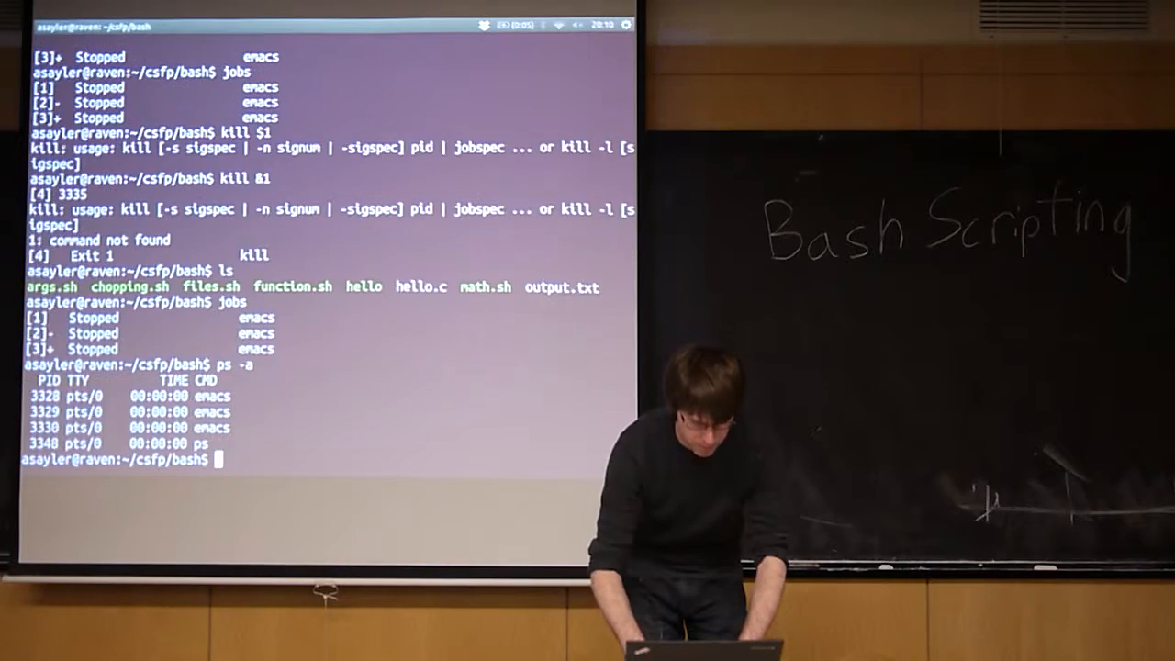
text(kill)
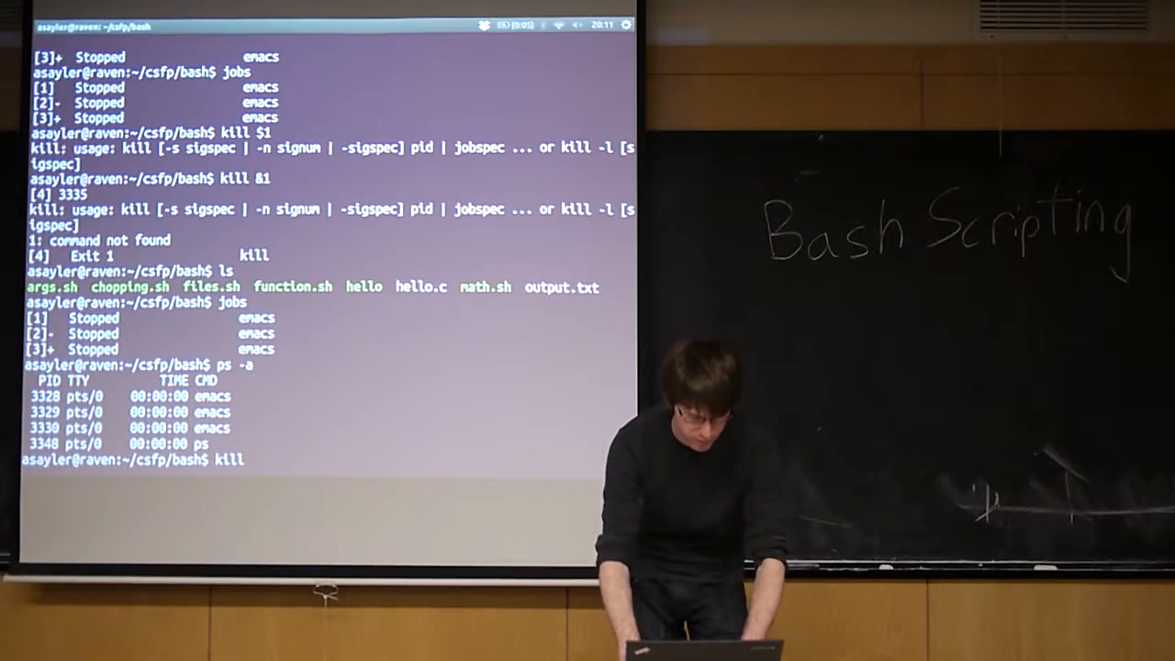
Plain-kill 3328, 3329, 3330 without effect, then 'kill -9 3330' removes job 3, leaving jobs 1 and 2
text(3328)
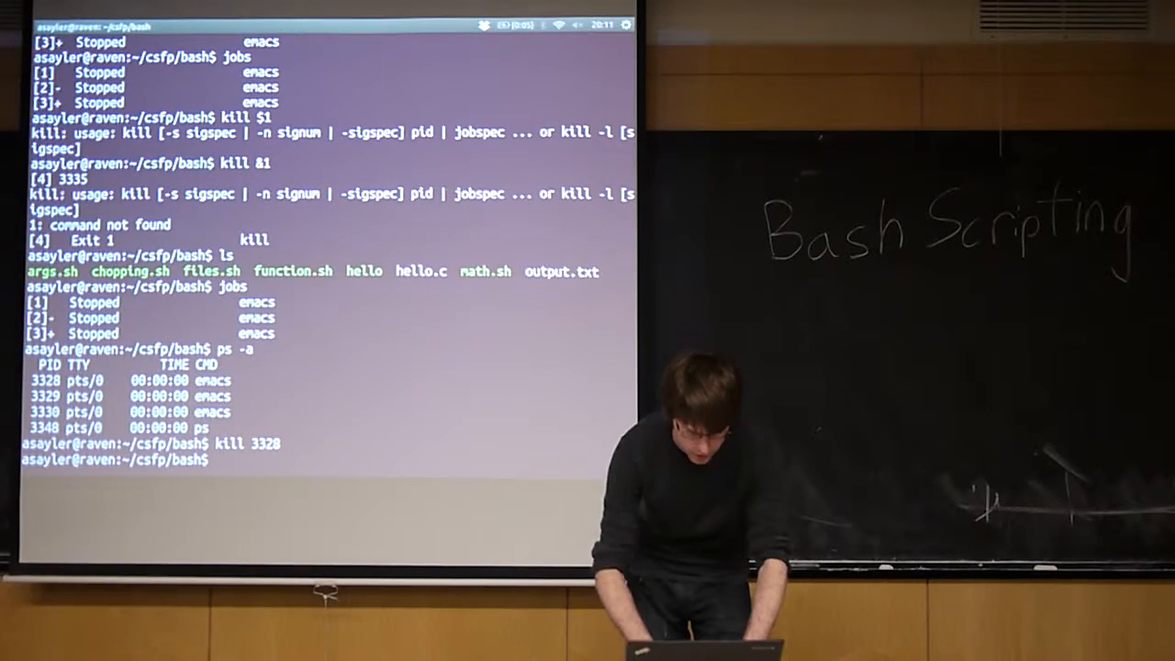
text(jpbs)
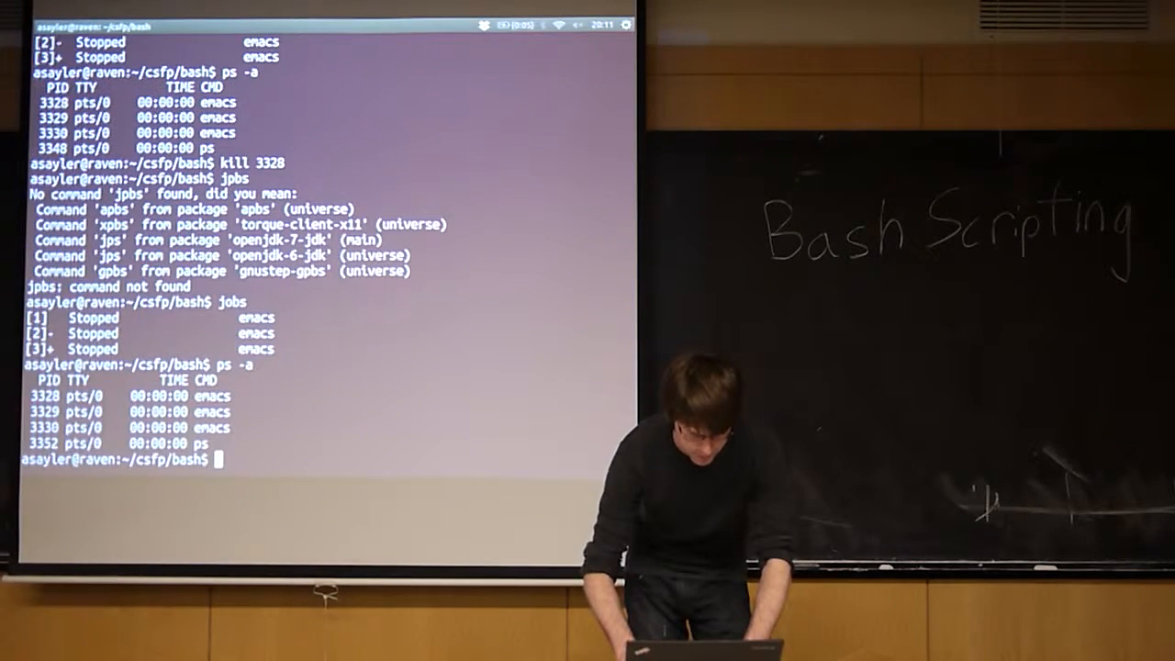
text(kill 3328)
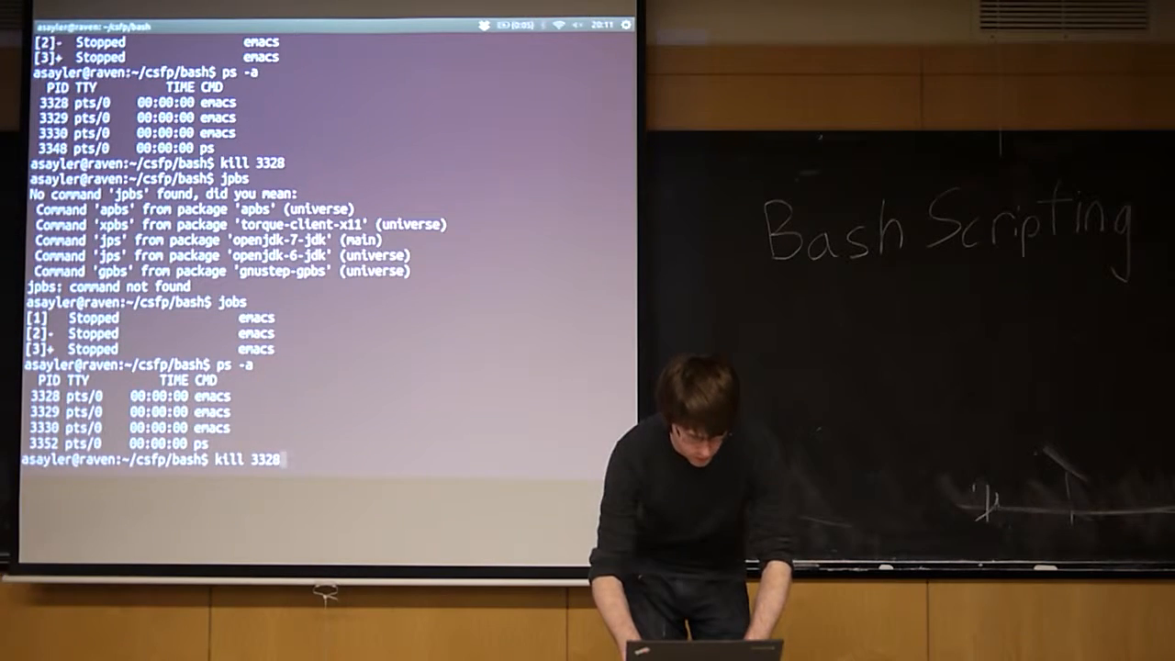
key(BackSpace)
text(9)
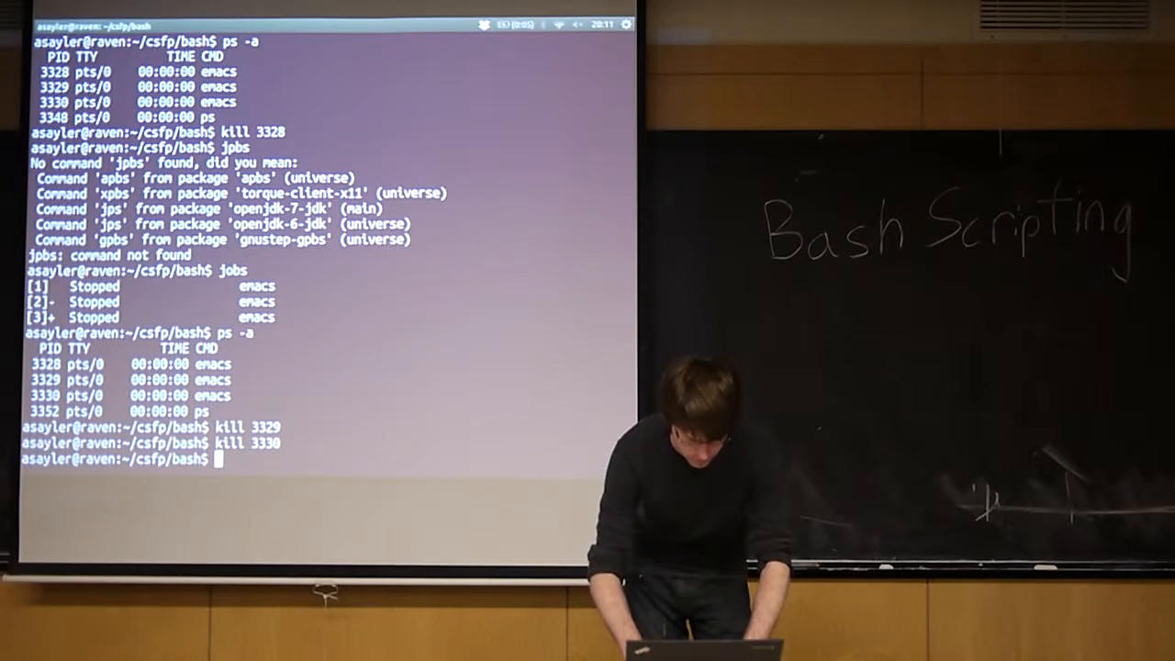
text(jobs)
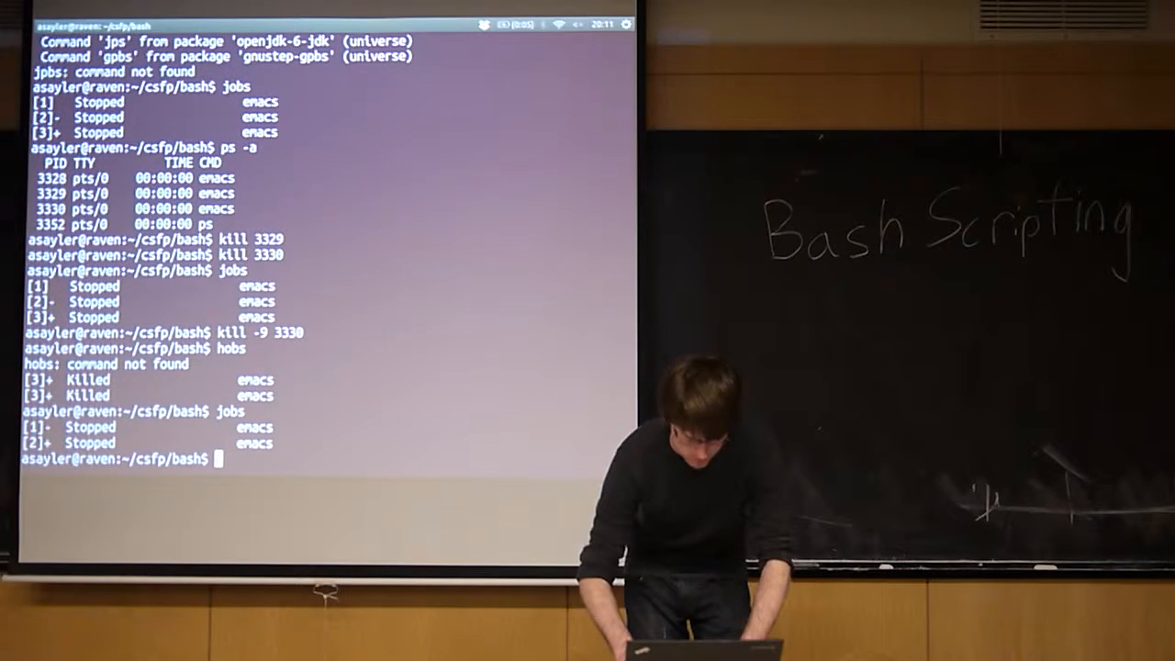
Force-kill the remaining emacs processes with kill -9 on their PIDs
text(kill -9 3330)
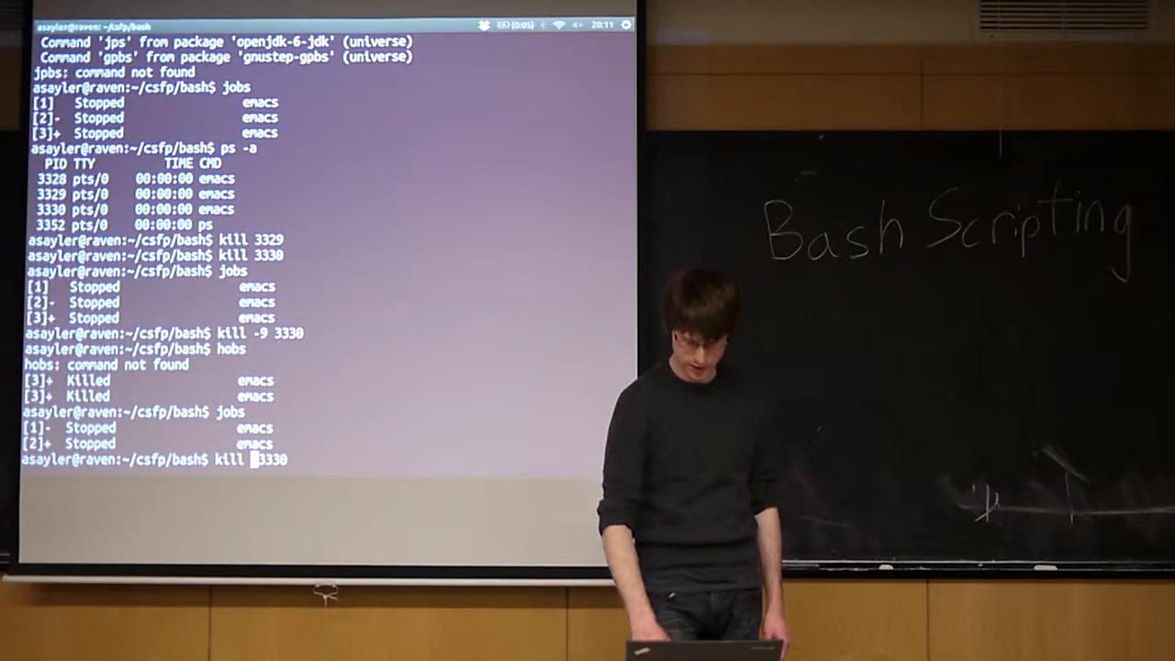
text(-9 3329)
text(kill -9 3328)
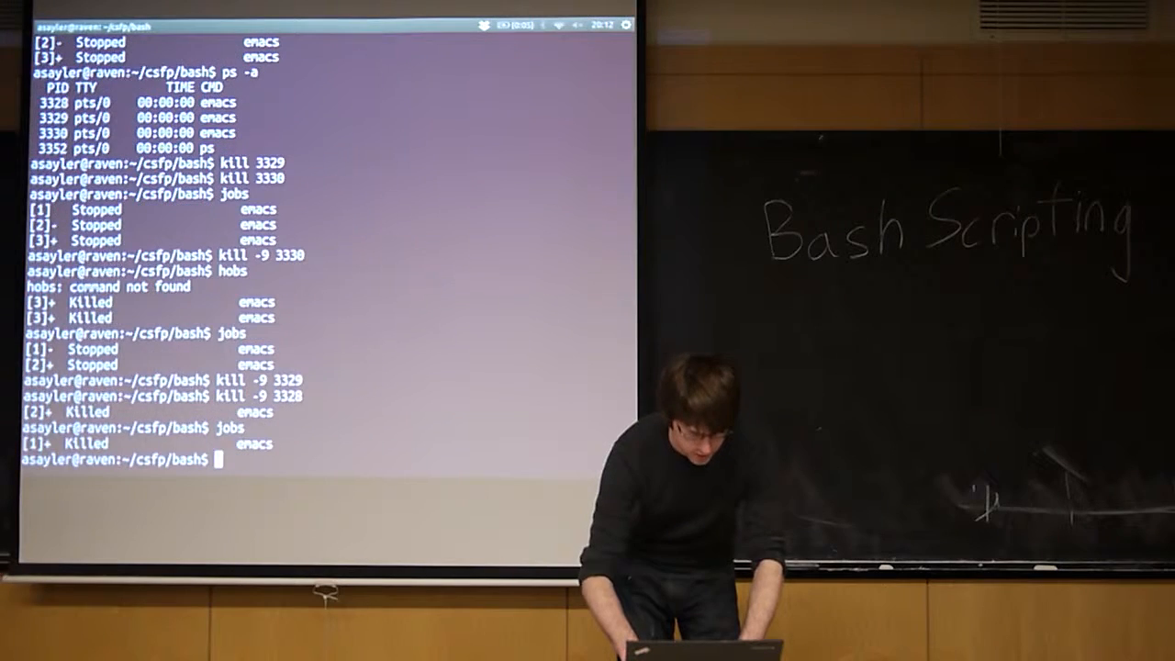
Run ps to confirm only bash and ps remain, then begin typing clear
text(ps)
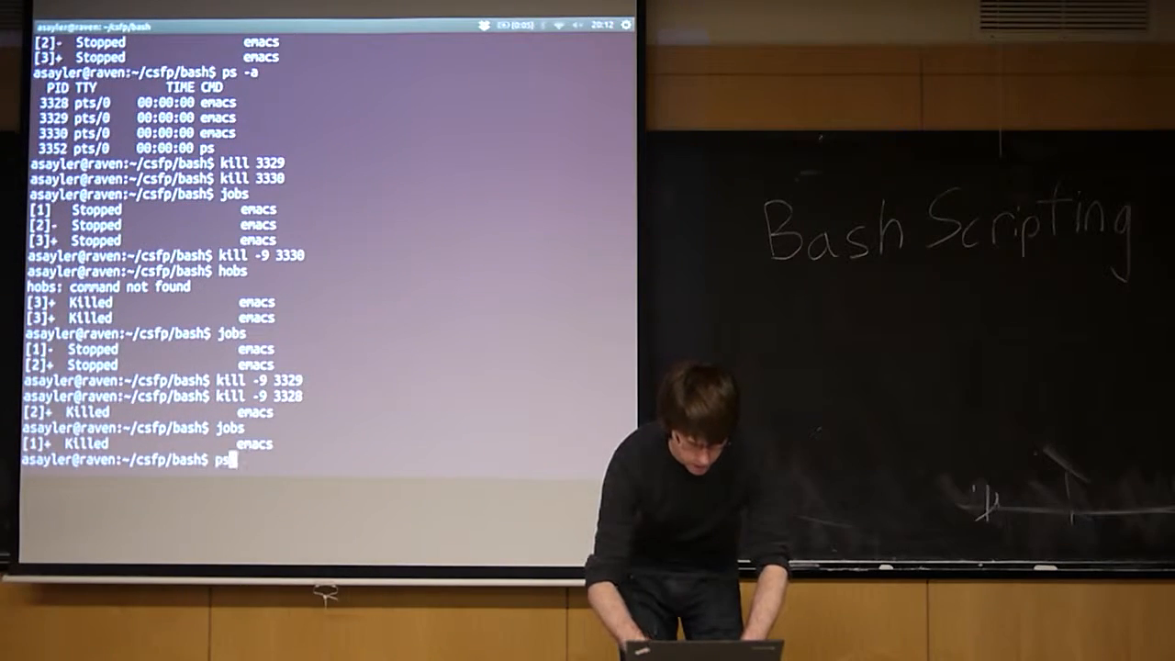
key(Return)
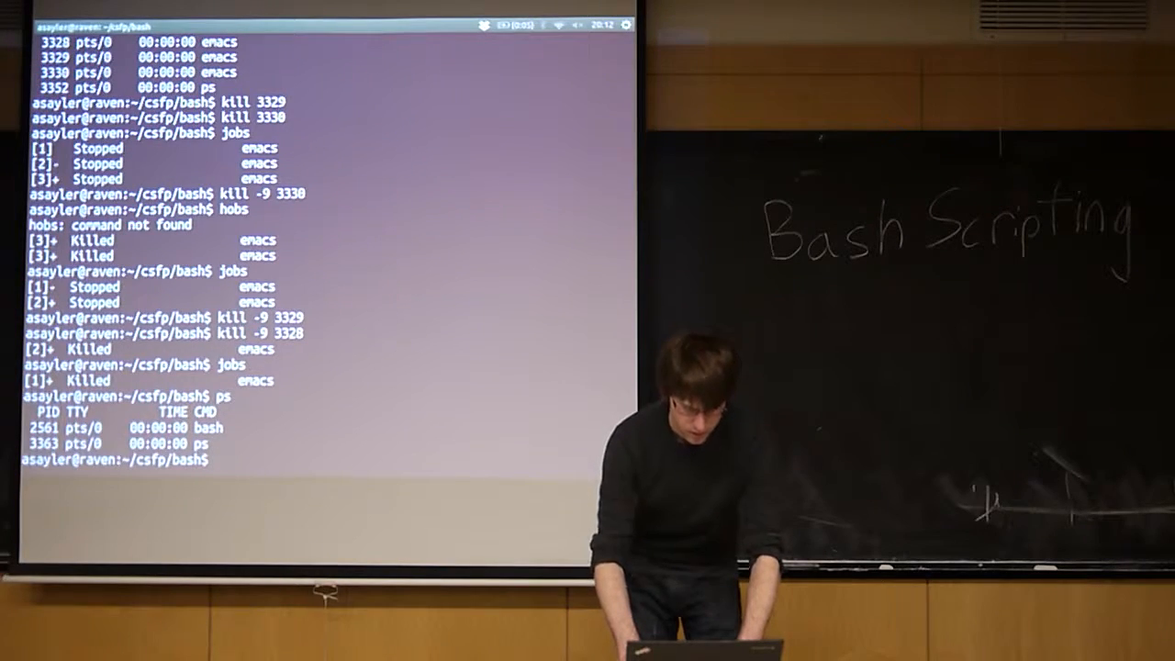
text(cle)
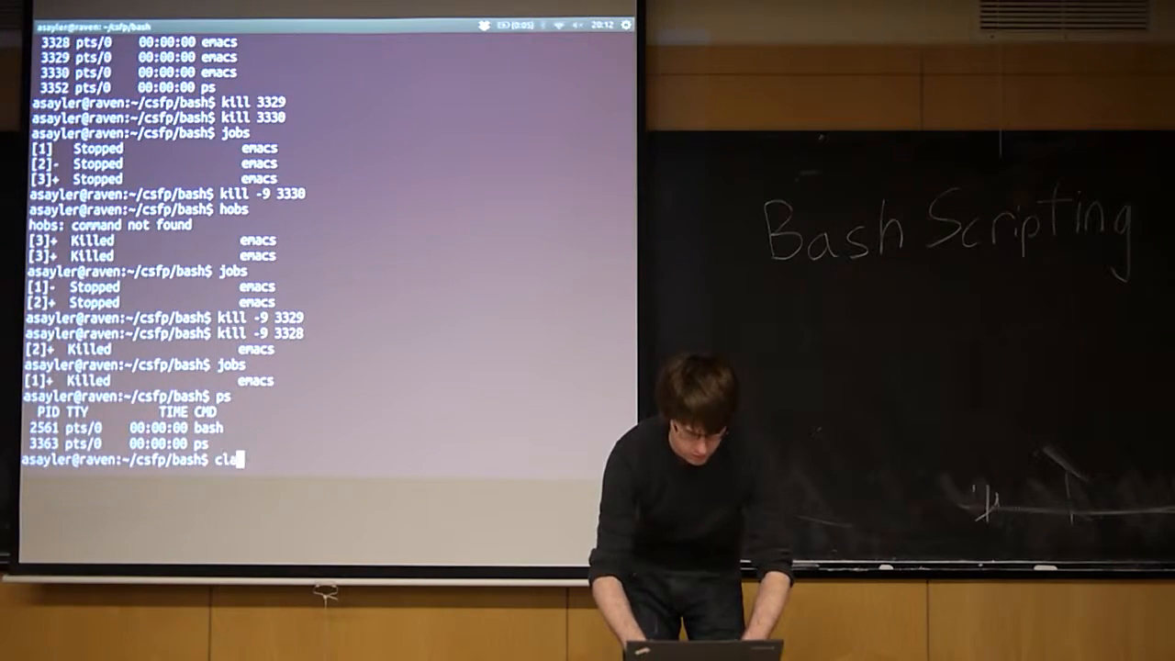
text(ar)
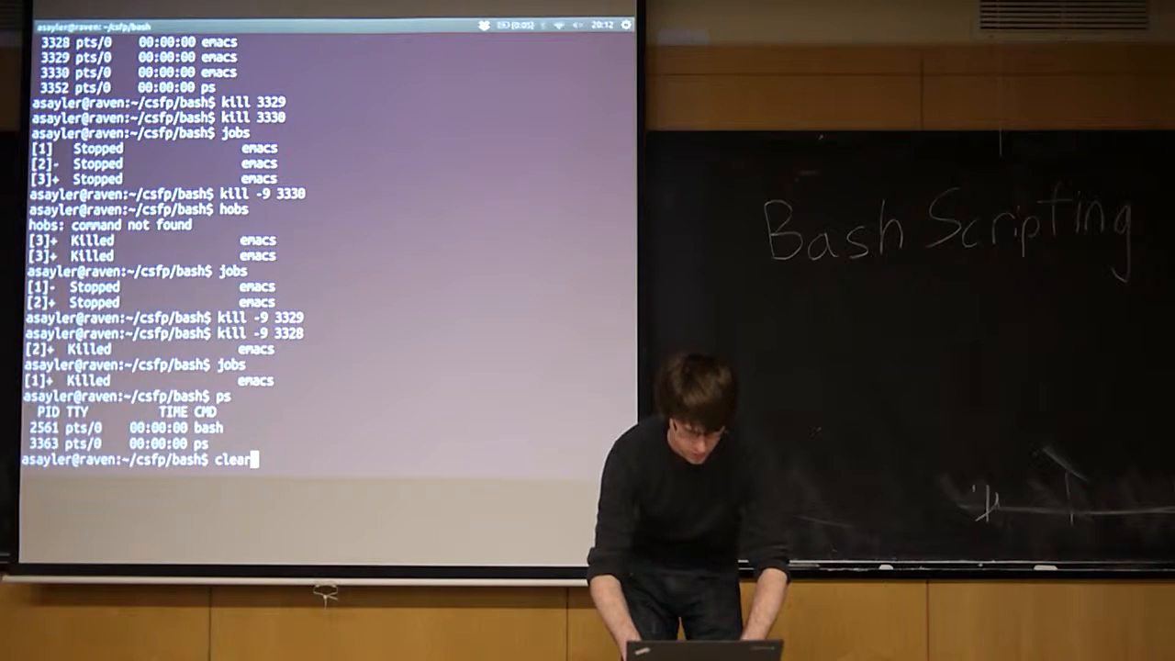